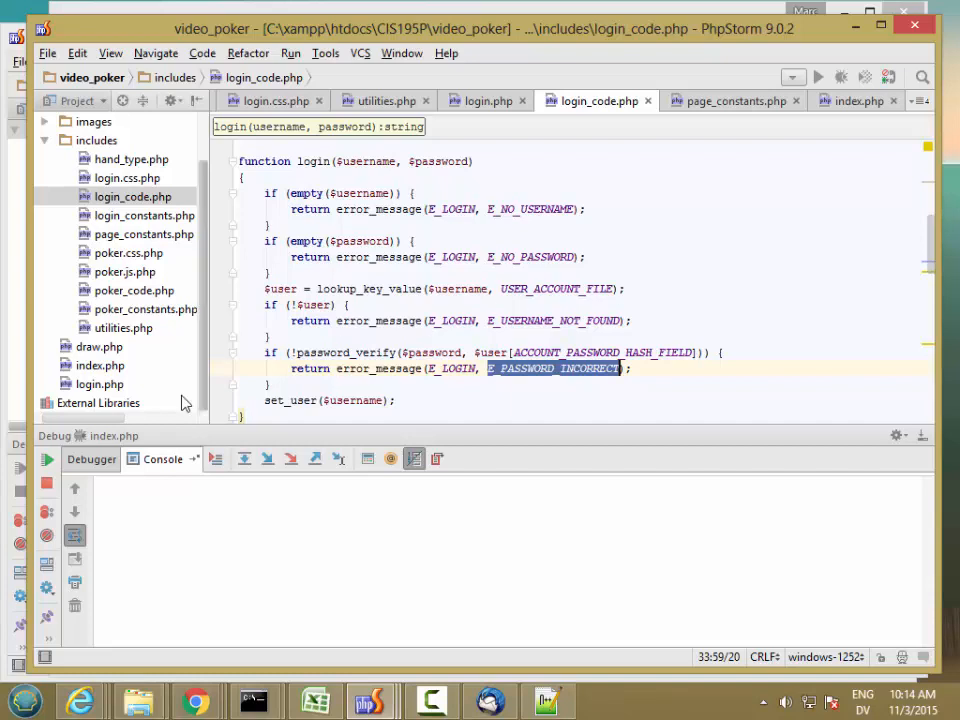
Switch the editor from login_code.php to index.php.
click(100, 364)
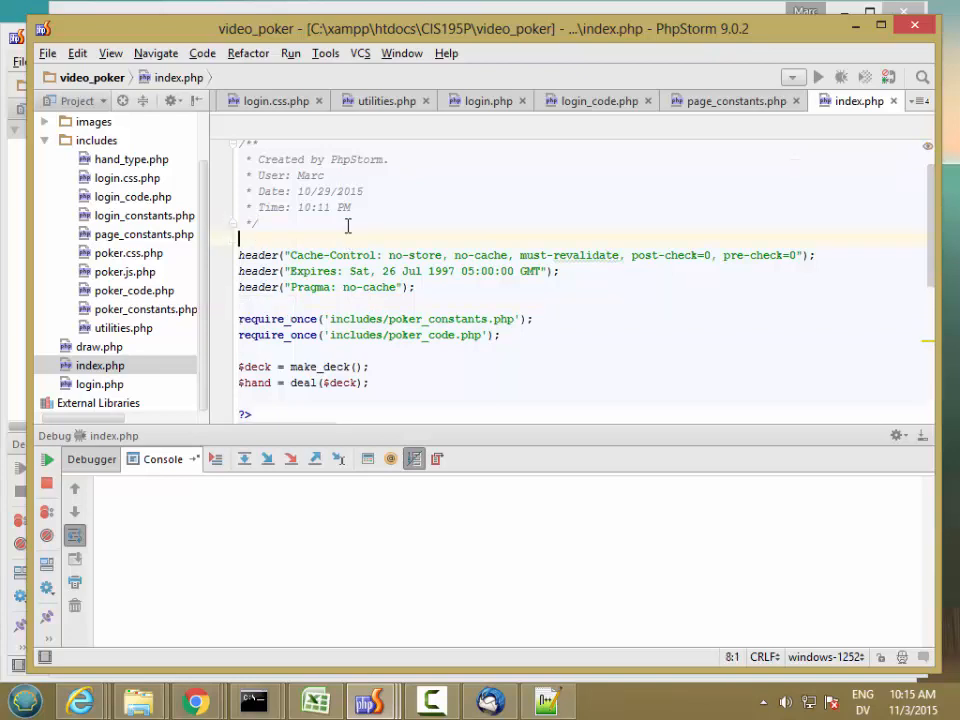
Add require_secure(); and require_login(); calls above the header() no-cache lines.
key(Return)
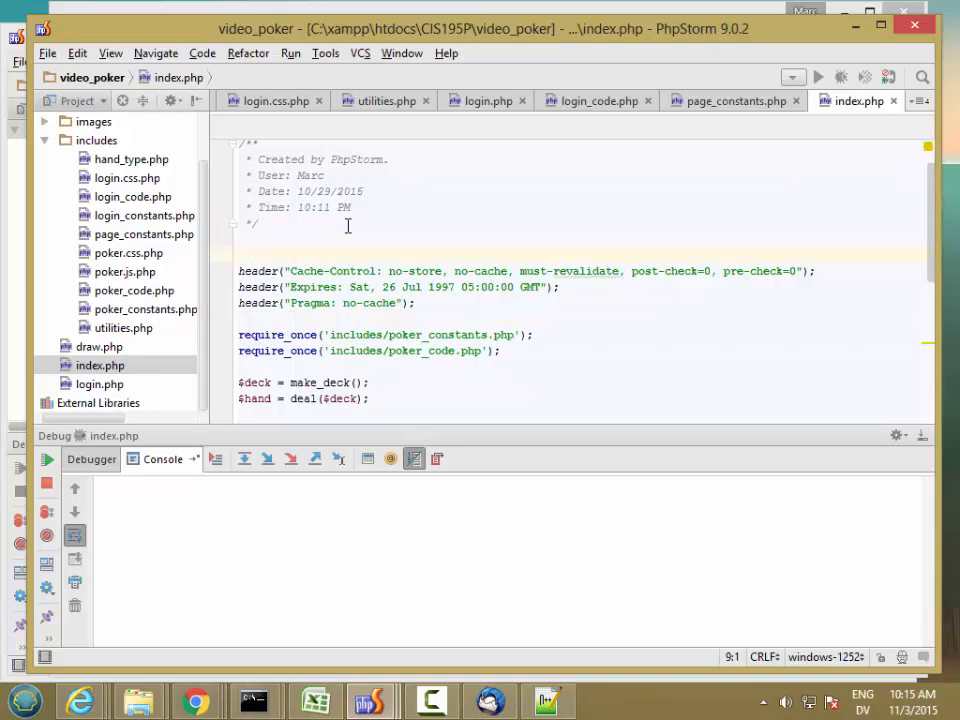
text(require_secure();)
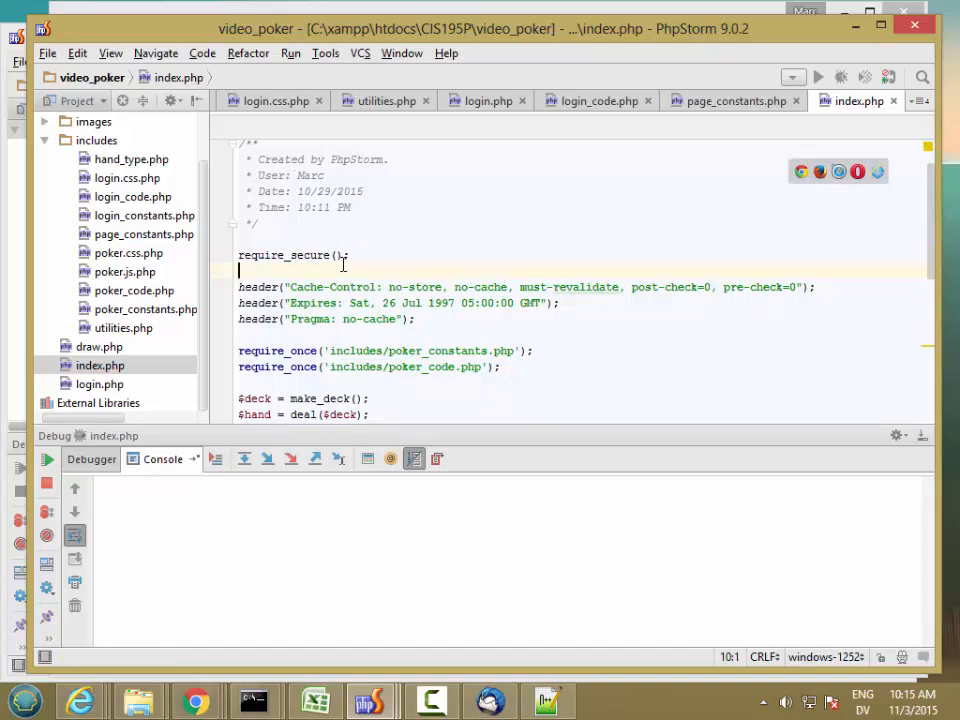
text(r)
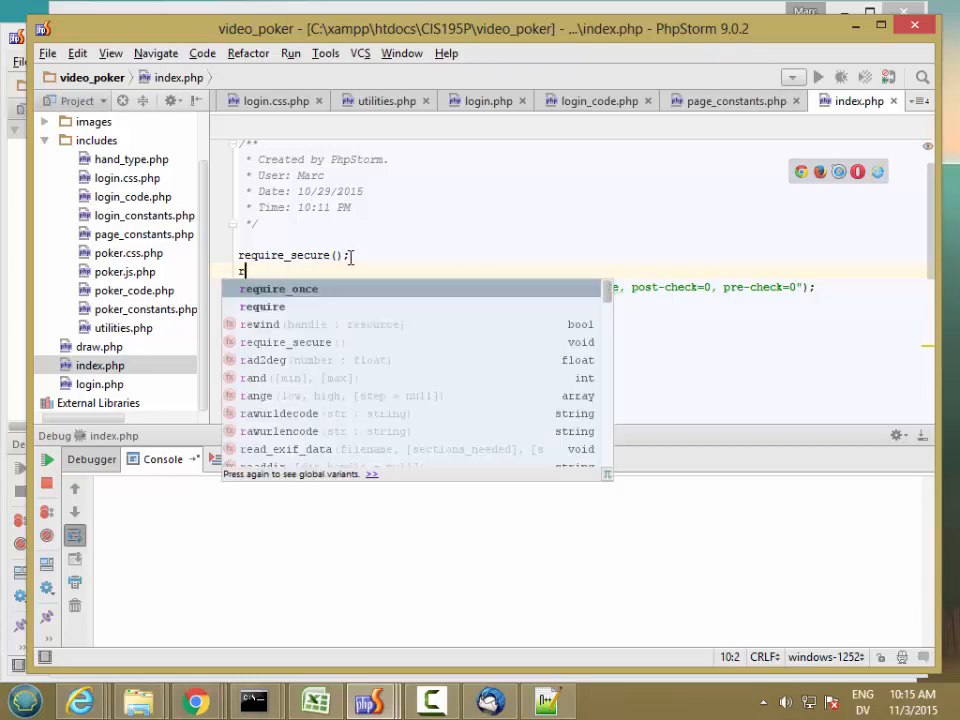
text(require_log)
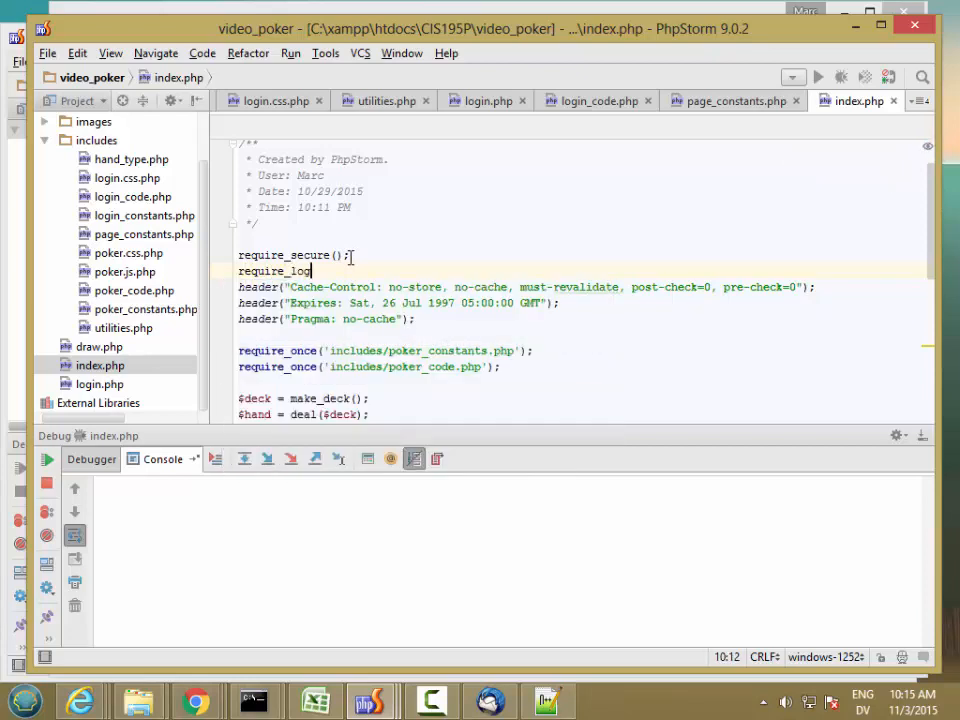
text(in();)
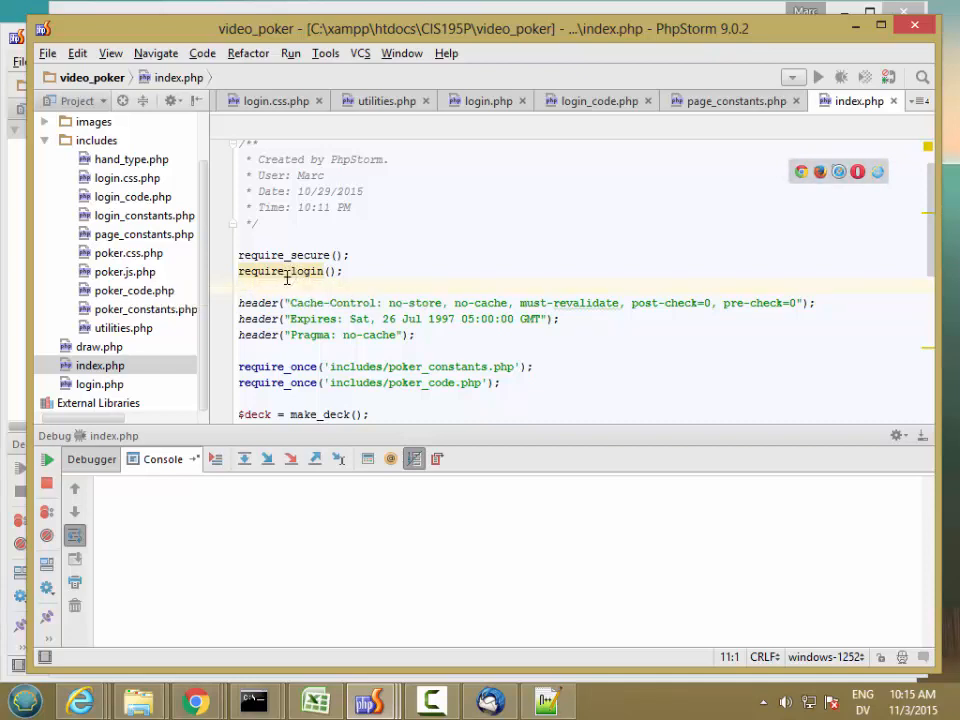
mouse_move(280, 272)
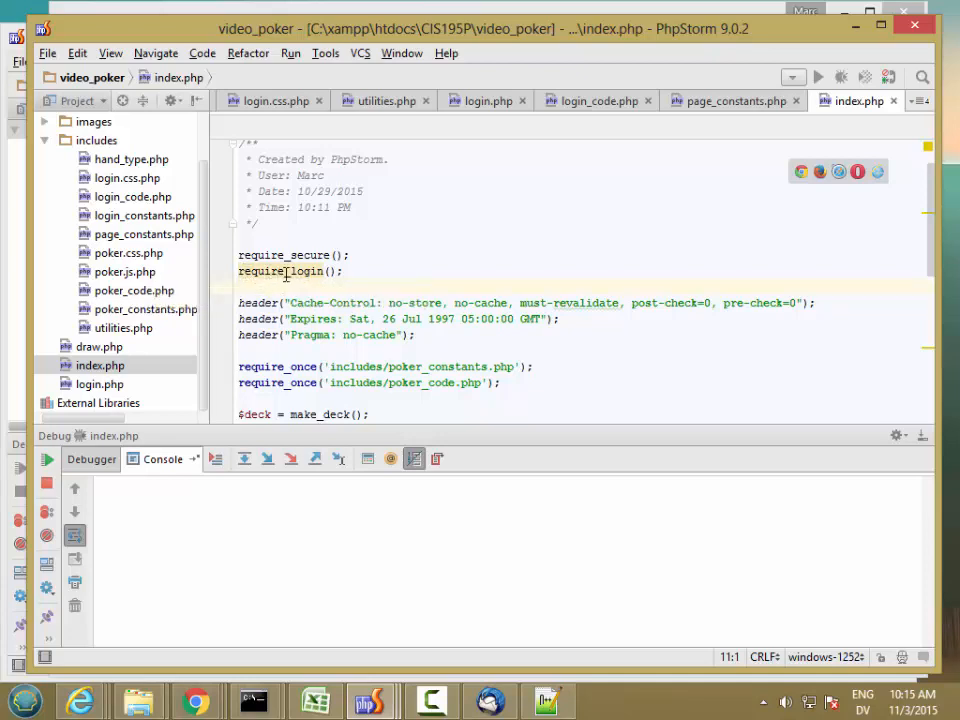
mouse_move(300, 272)
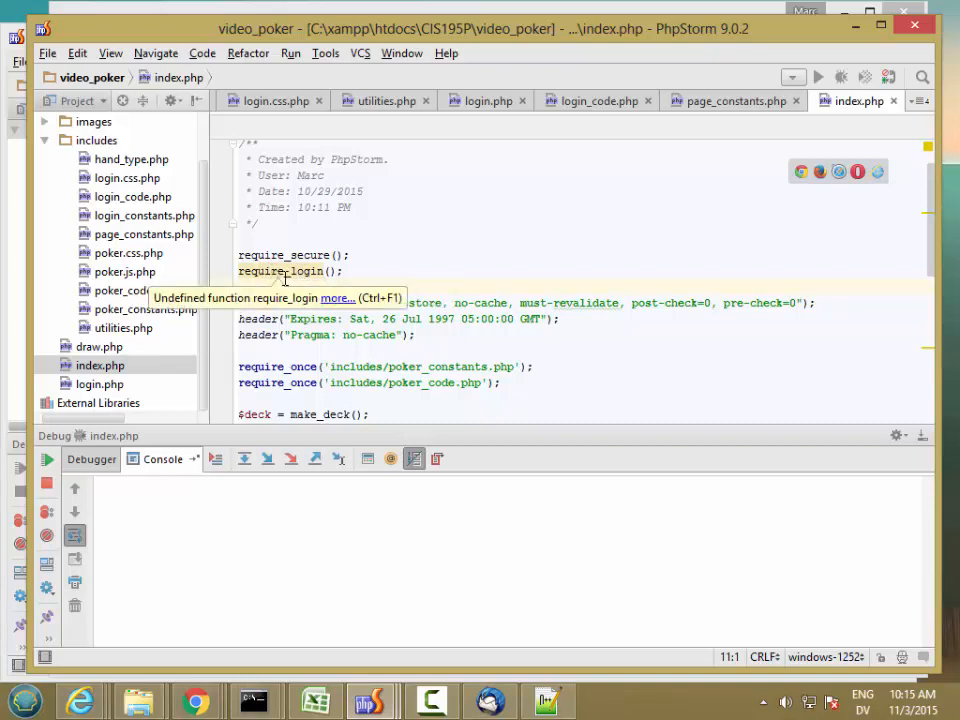
Insert a session_start() call after require_secure() in index.php.
click(348, 256)
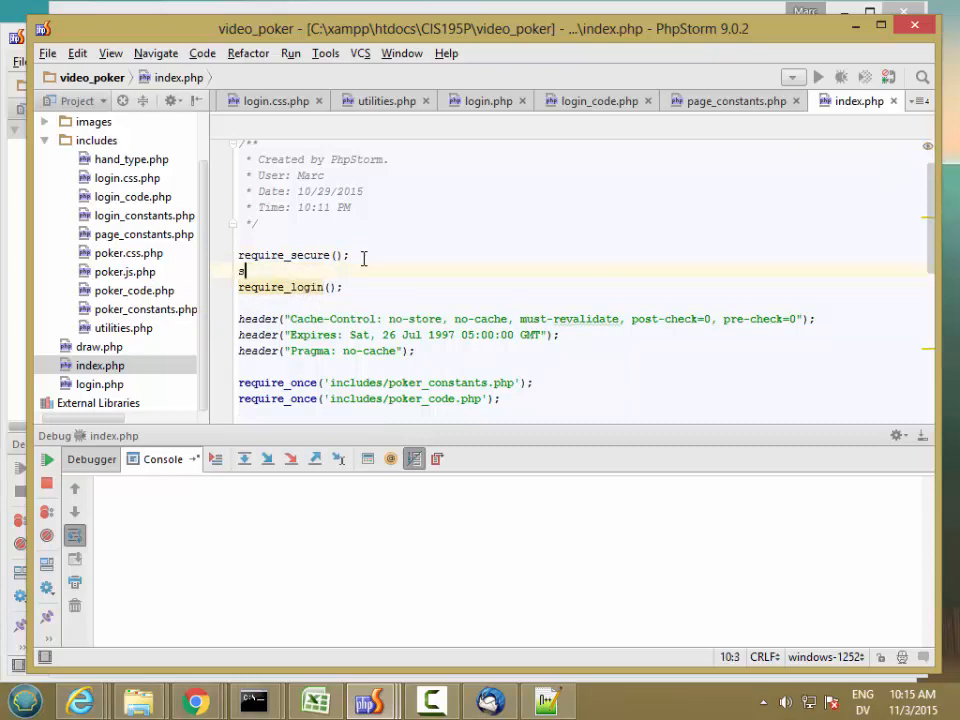
text(session_start();)
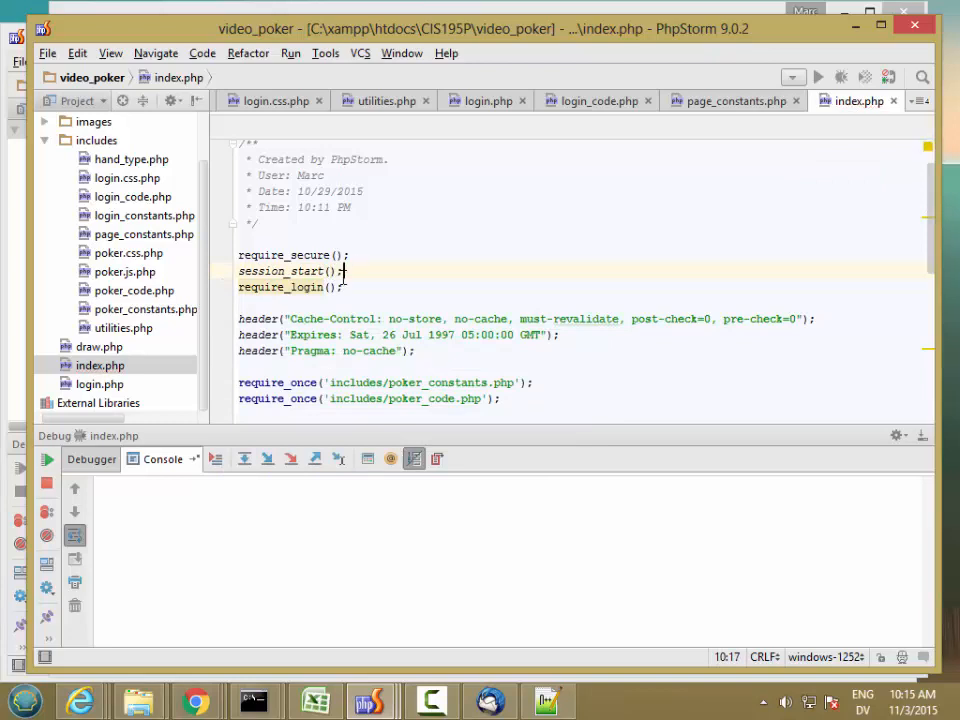
mouse_move(280, 288)
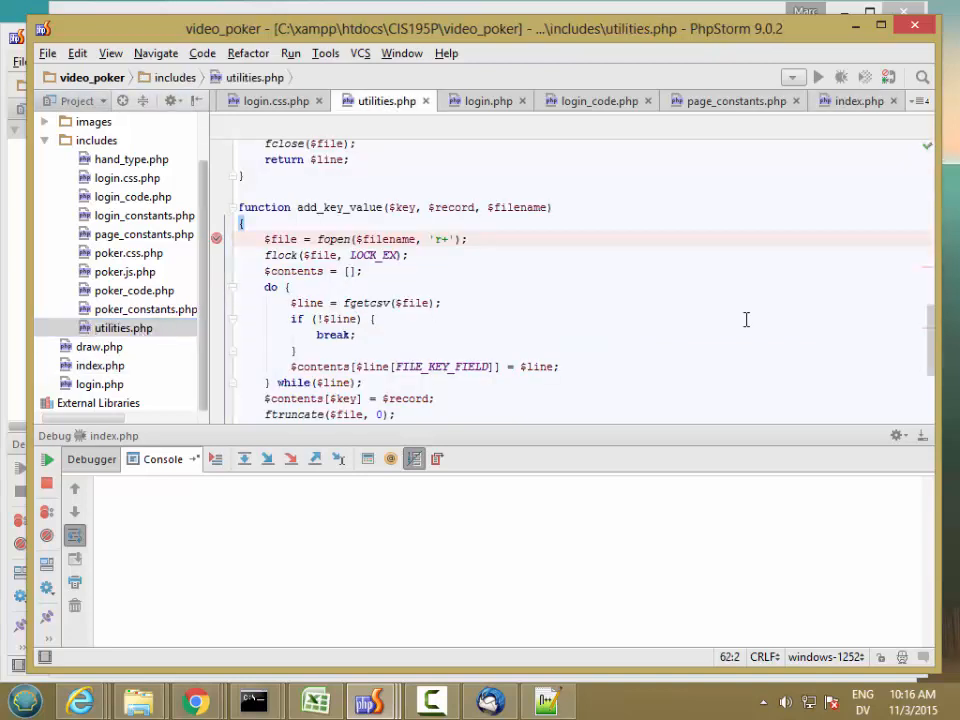
Declare an empty require_login() function below require_secure() in utilities.php.
scroll(up, 3)
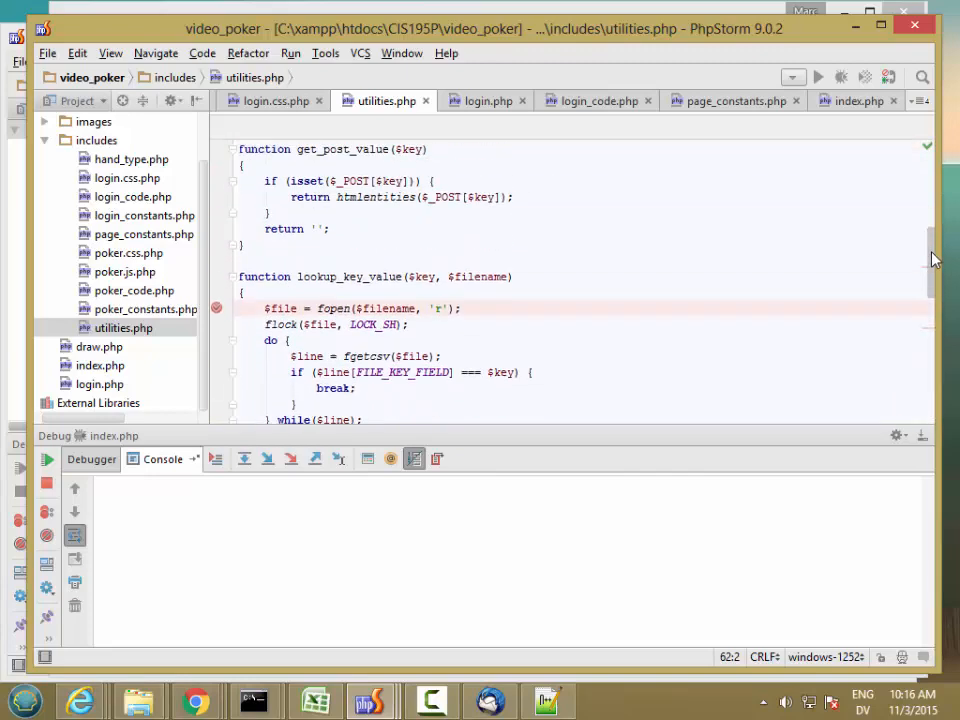
scroll(up, 3)
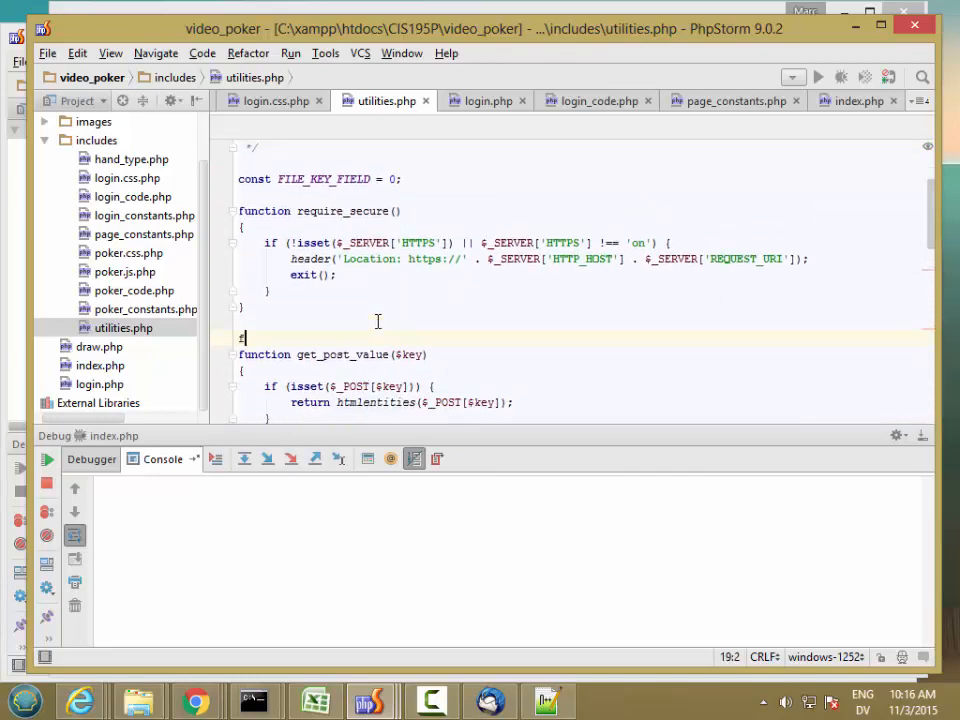
text(function require_login()
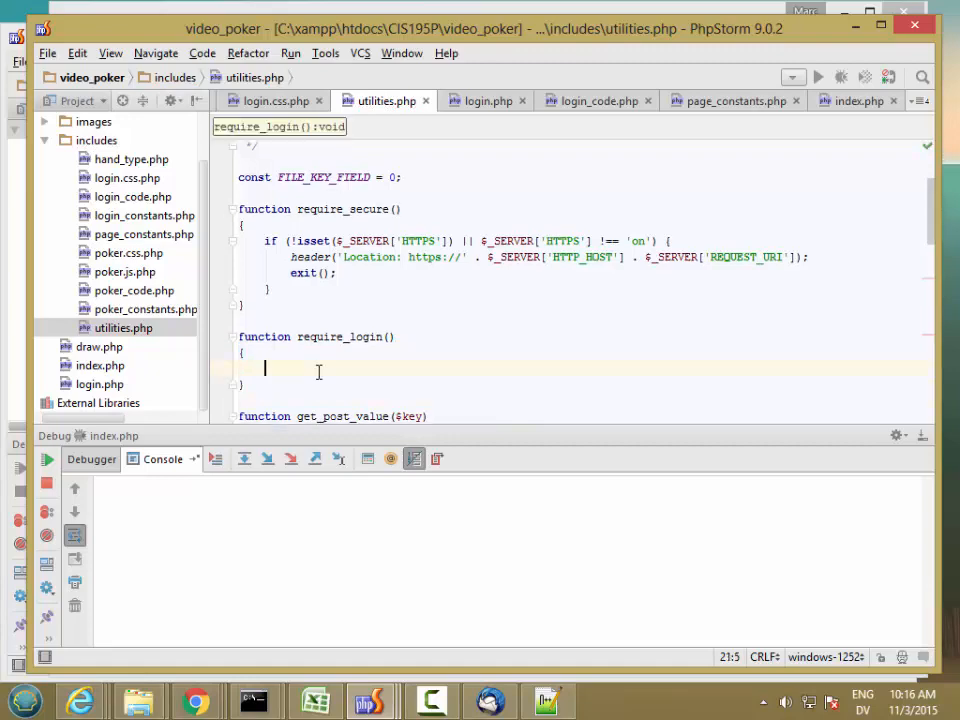
Write the condition checking $_SESSION[SESSION_USERNAME_KEY] is unset or empty.
text(if)
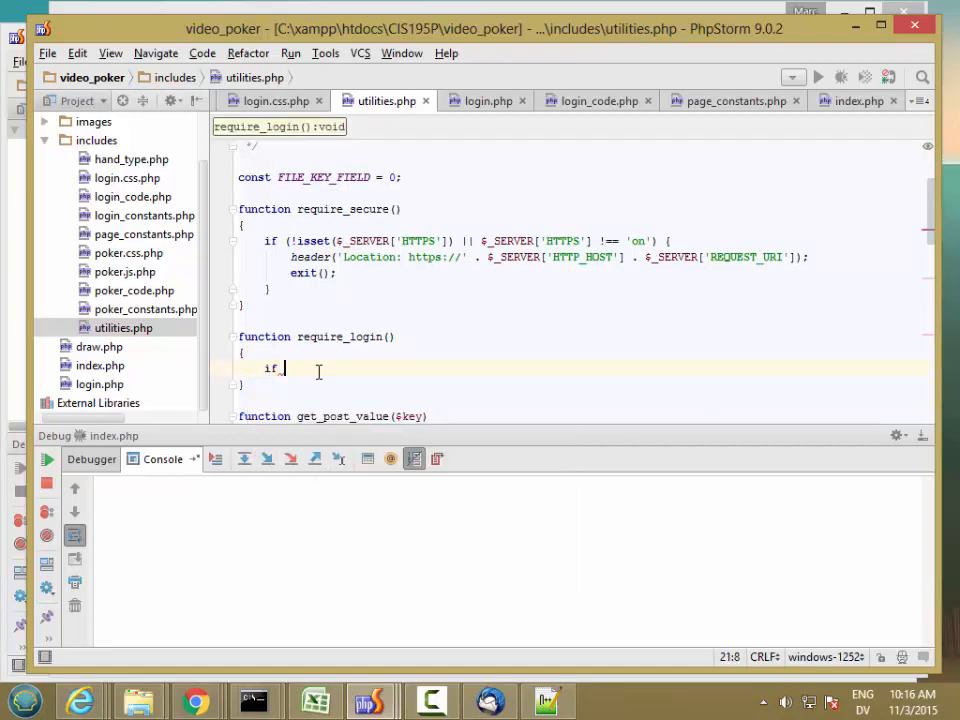
text((!isset($_)
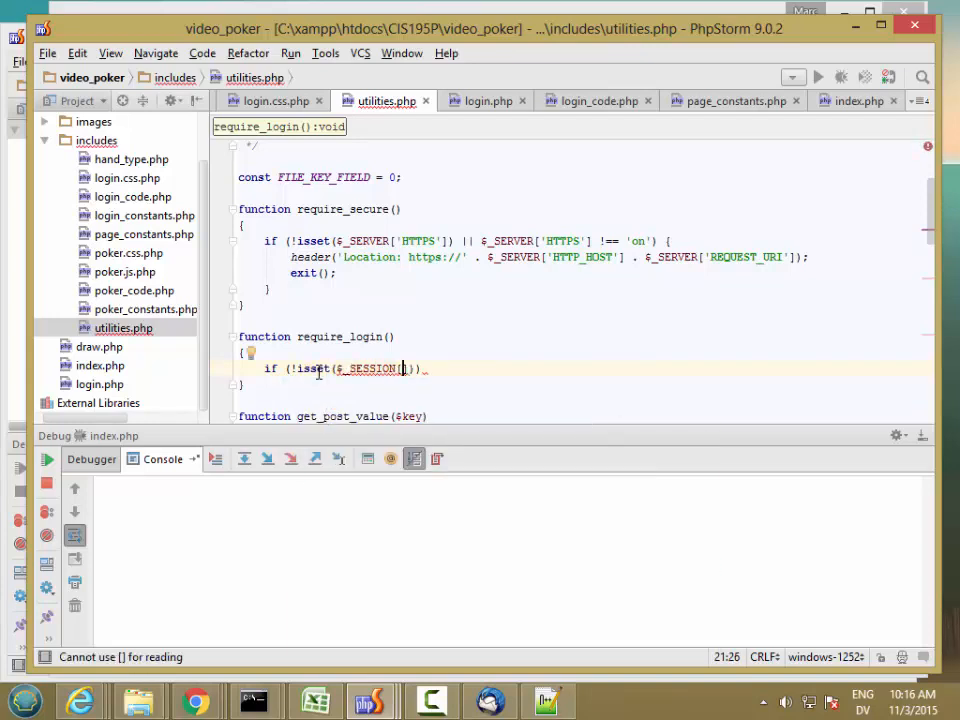
text(SESSION_USERNAME_KEY)
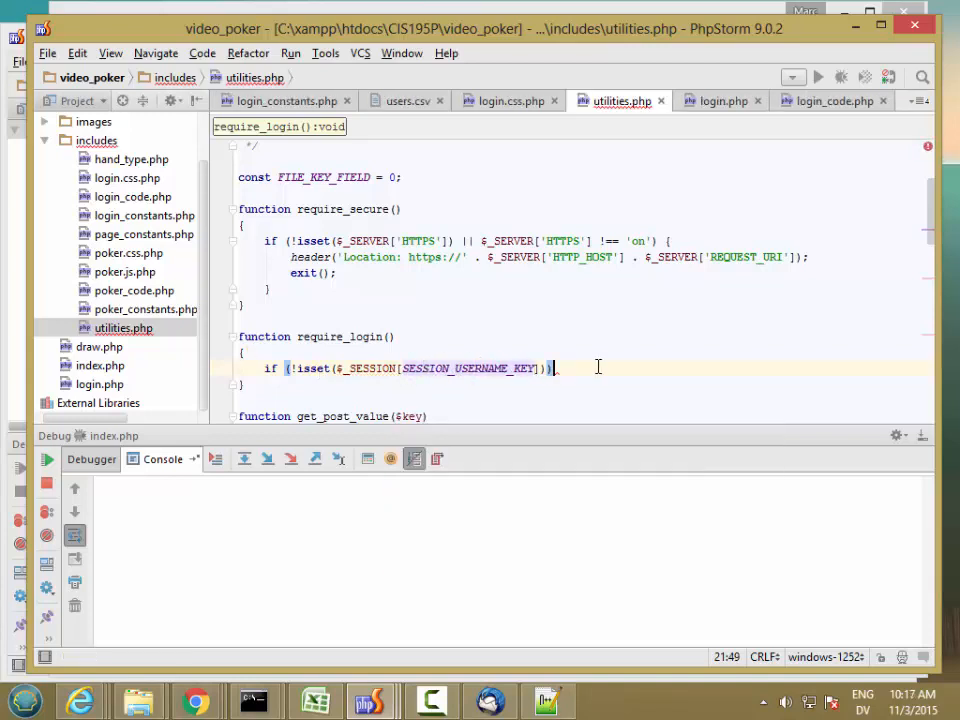
key(BackSpace)
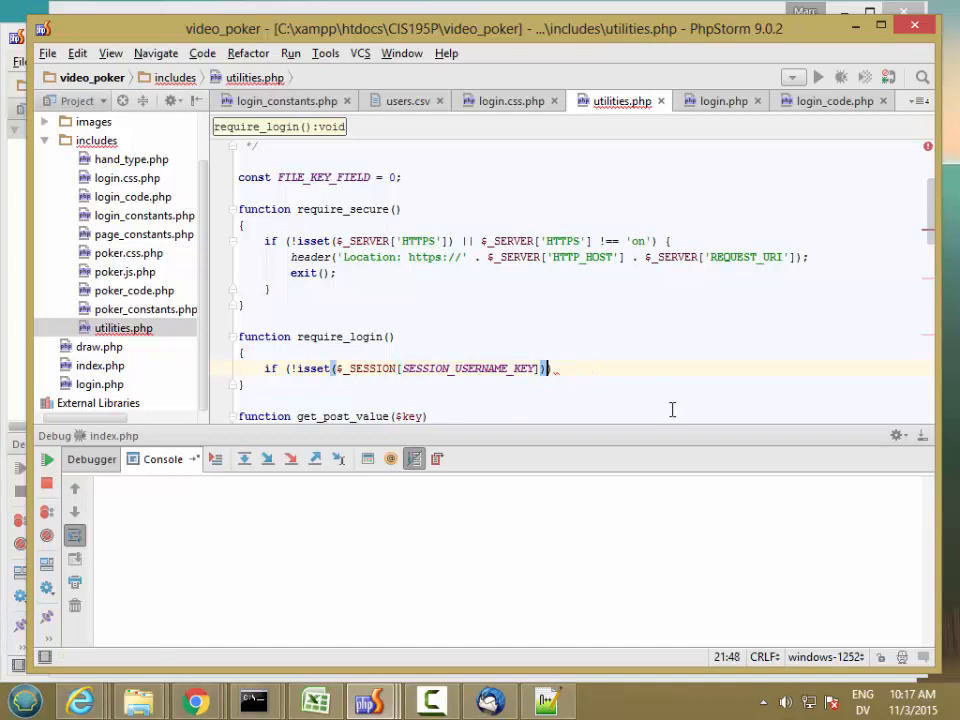
text(||)
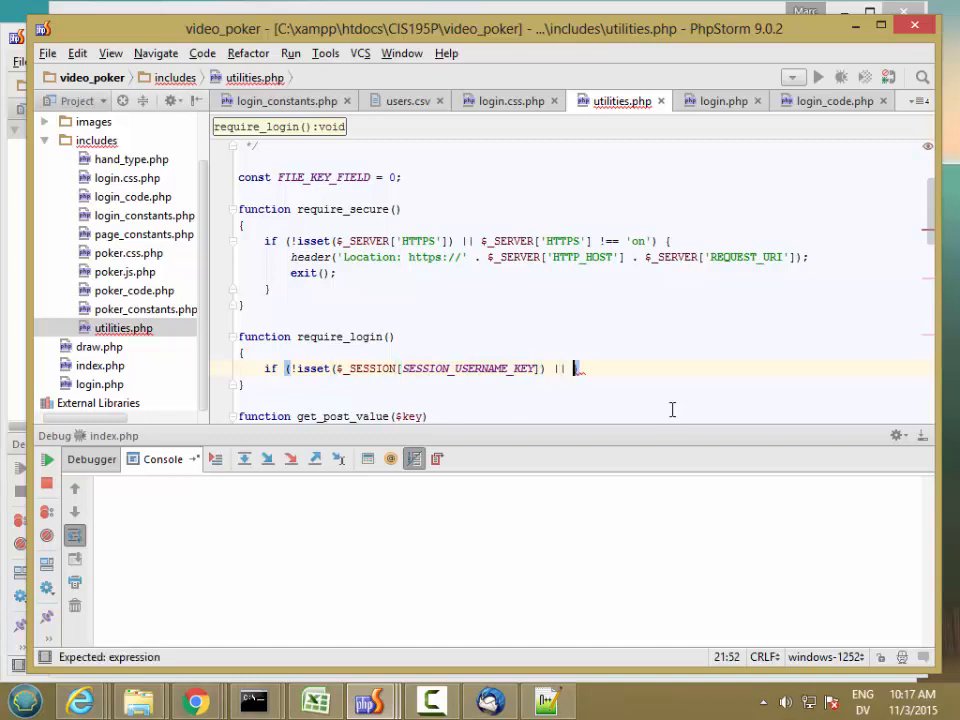
text(empty()
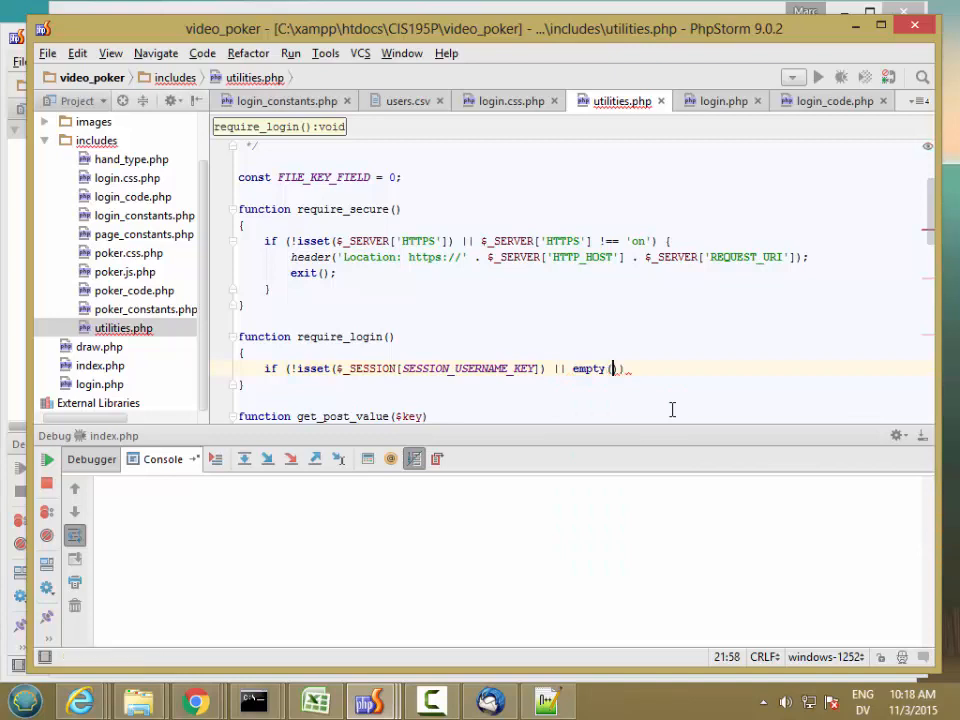
text($_S)
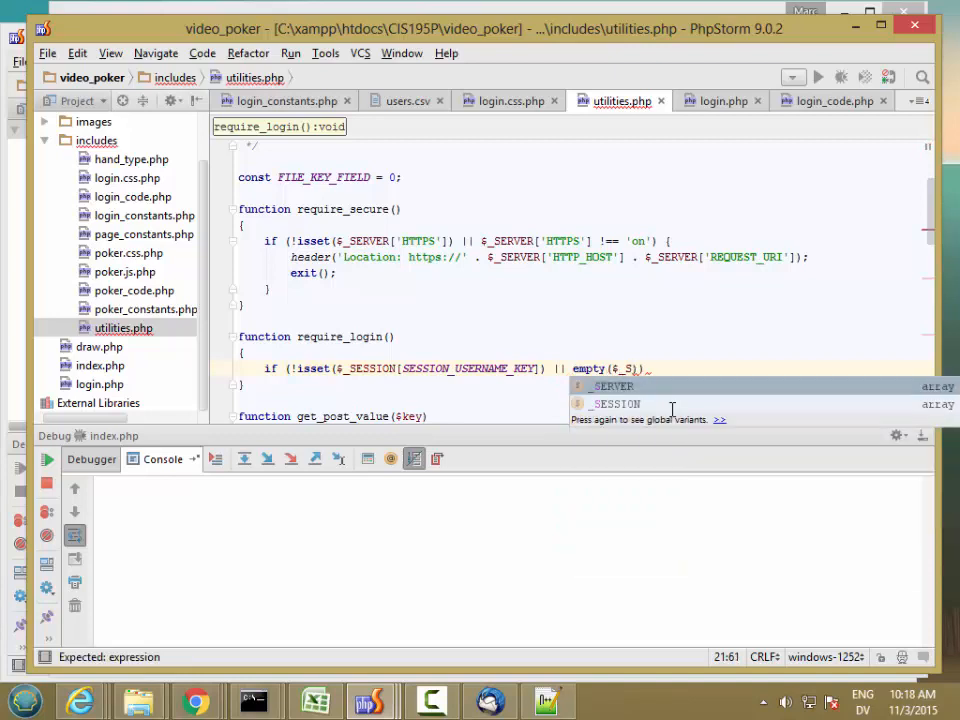
text(ESSION[SESSION_USERNAME_KEY)
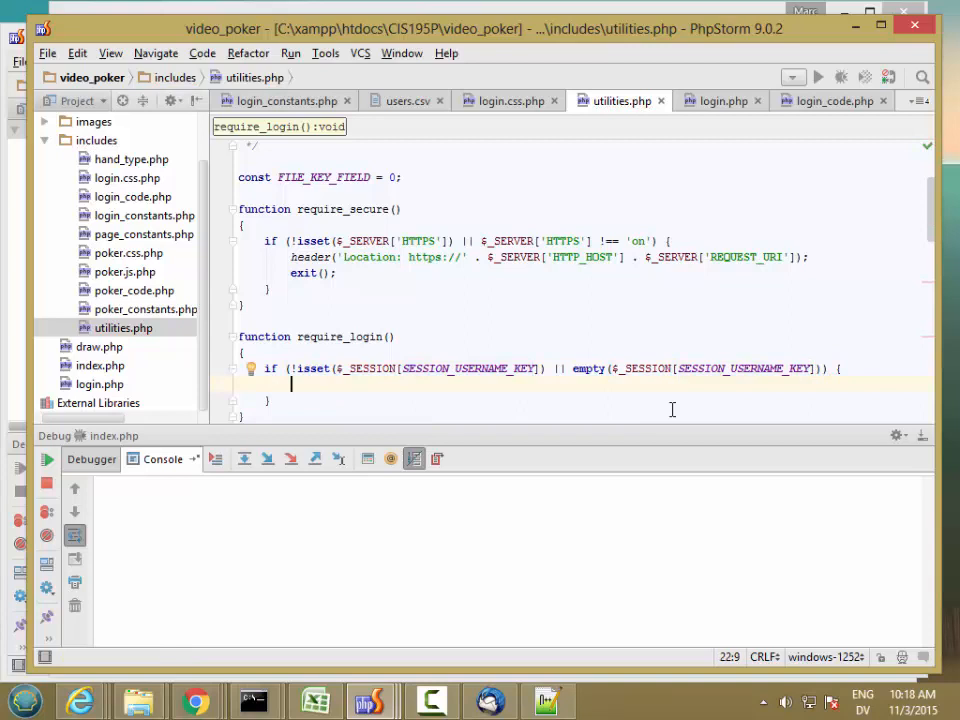
Inside it, send a Location header to LOGIN_PAGE and call exit().
text(header('Location:)
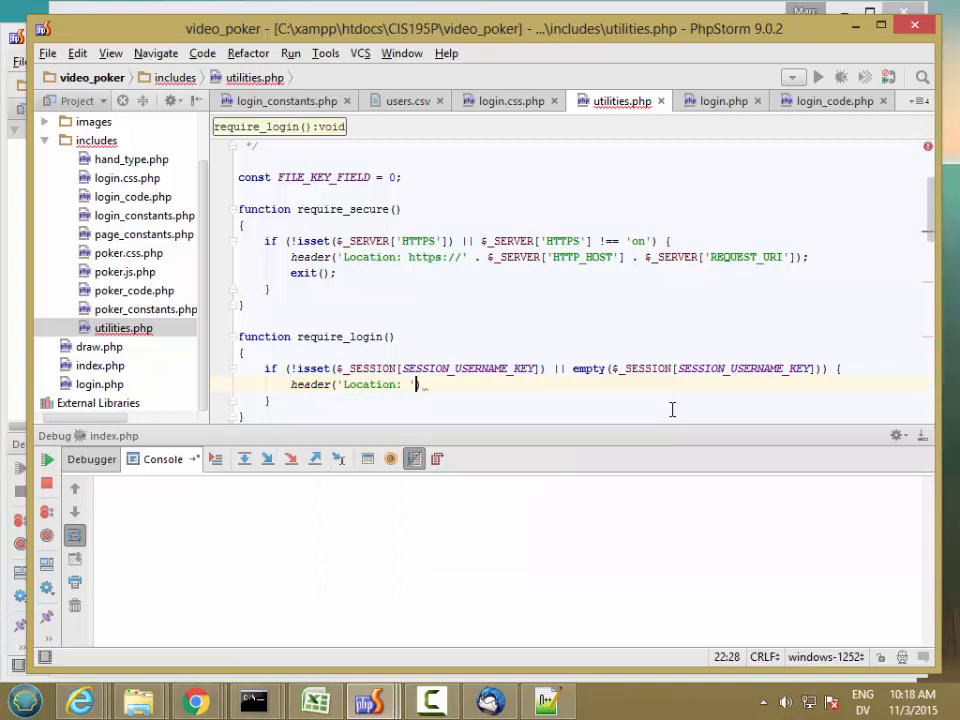
text(LOGI)
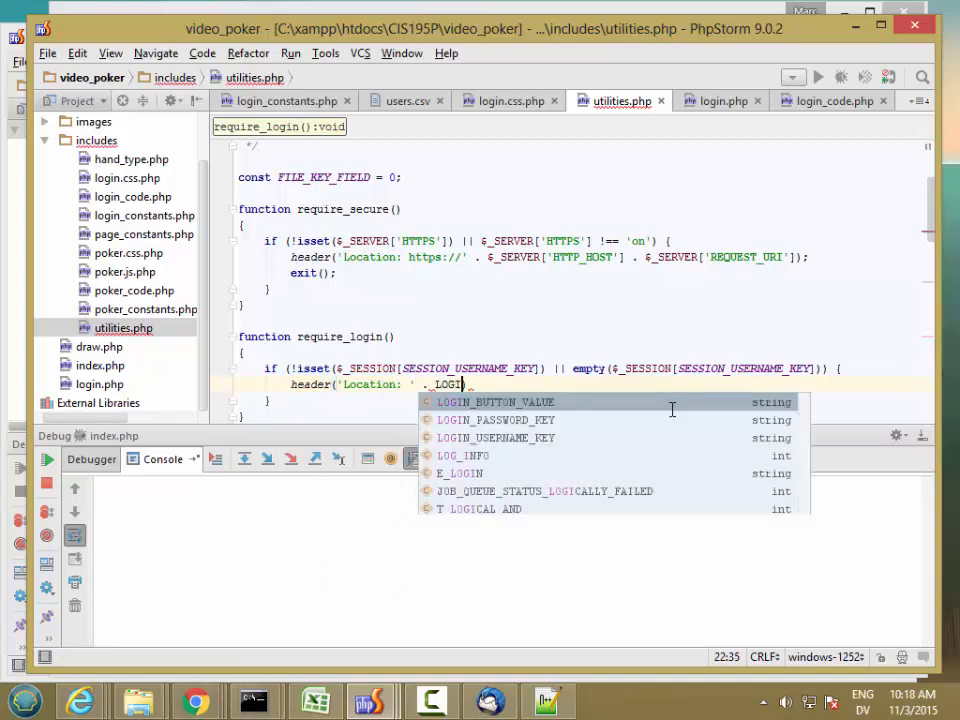
text(LOGIN_PAGE);)
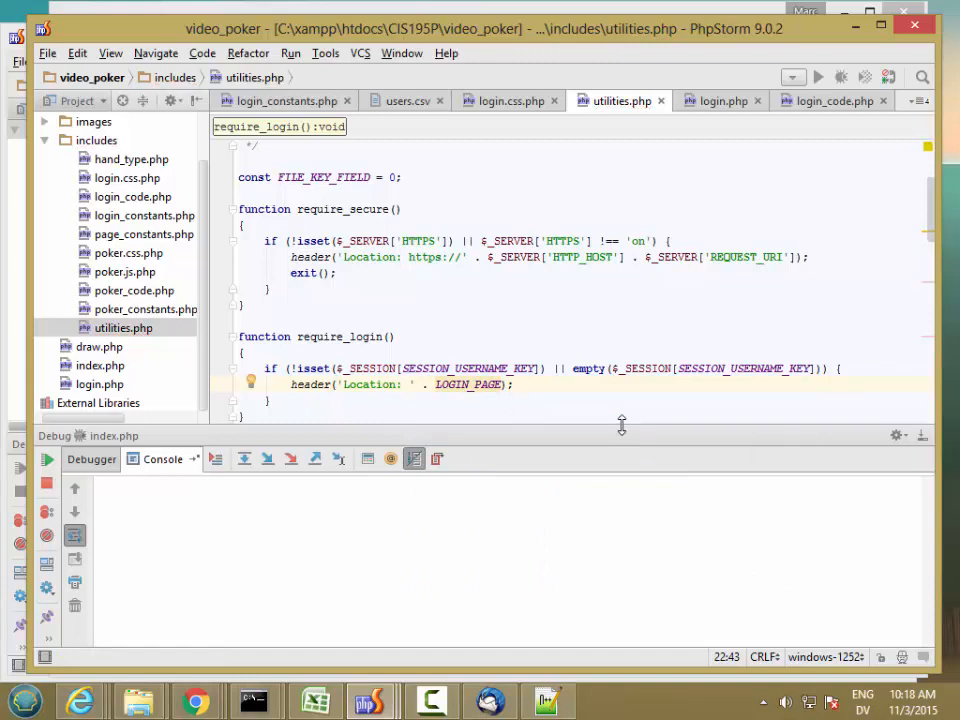
text(exit();)
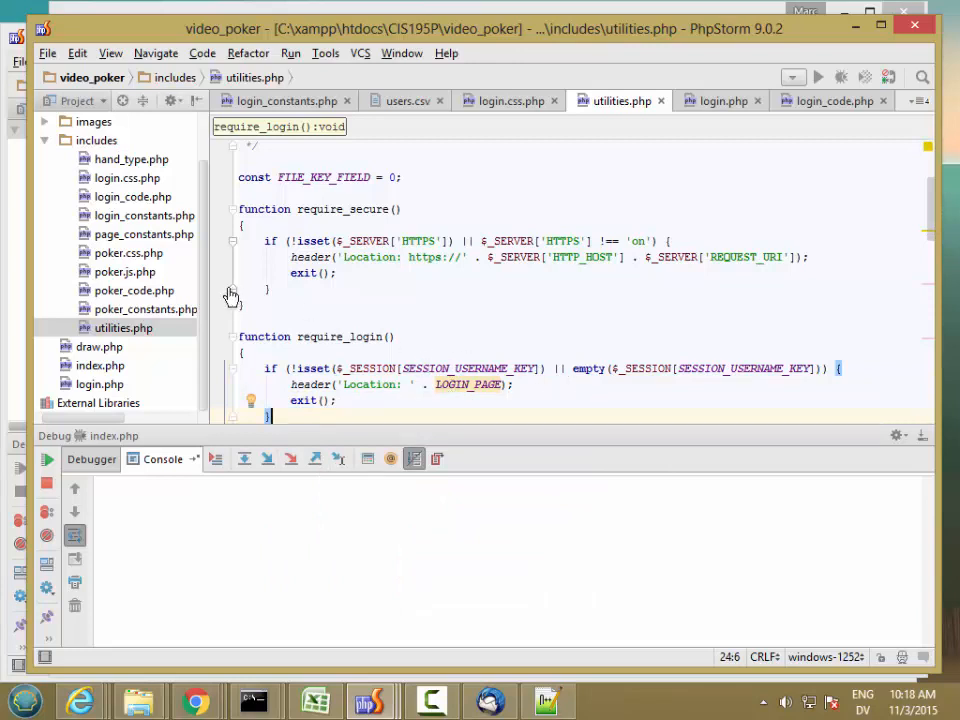
mouse_move(164, 258)
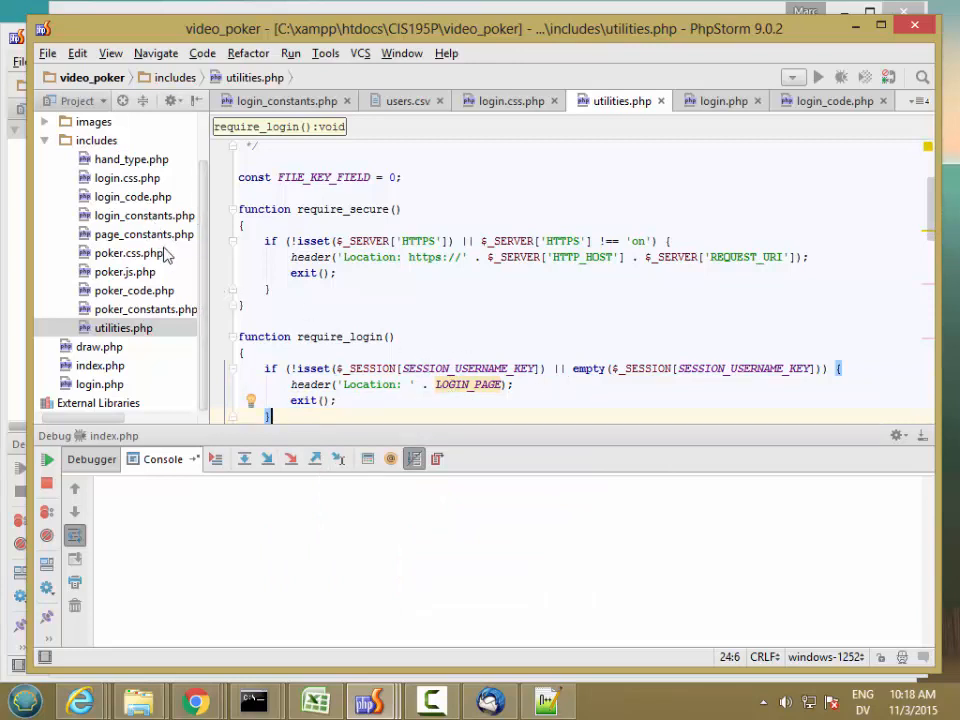
mouse_move(138, 316)
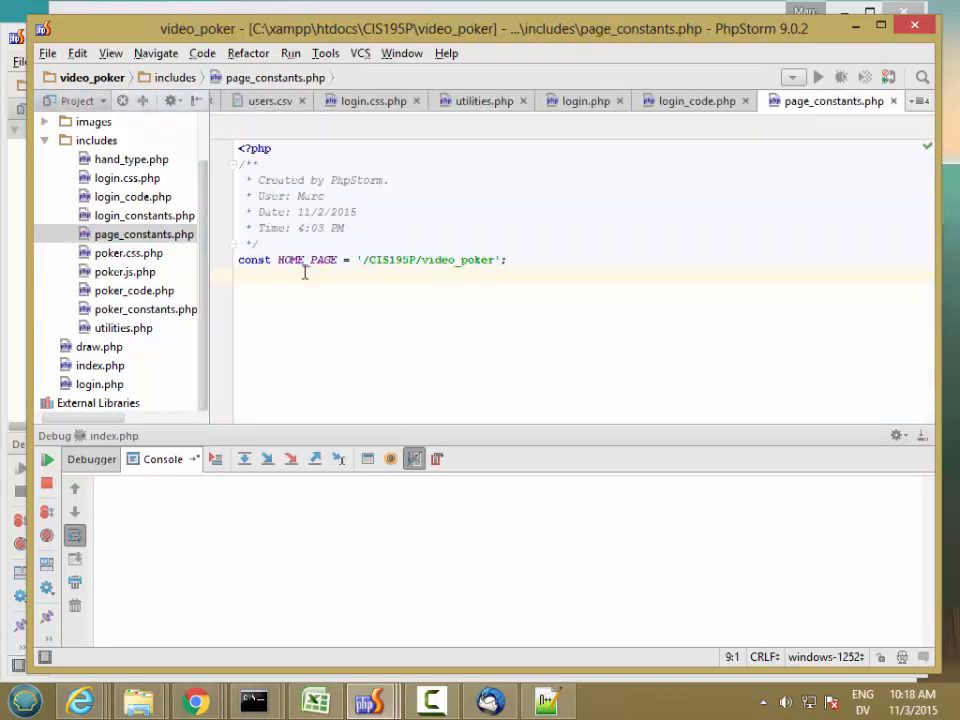
Define const LOGIN_PAGE = '/CIS195P/video_poker/login.php' under HOME_PAGE in page_constants.php.
text(const I)
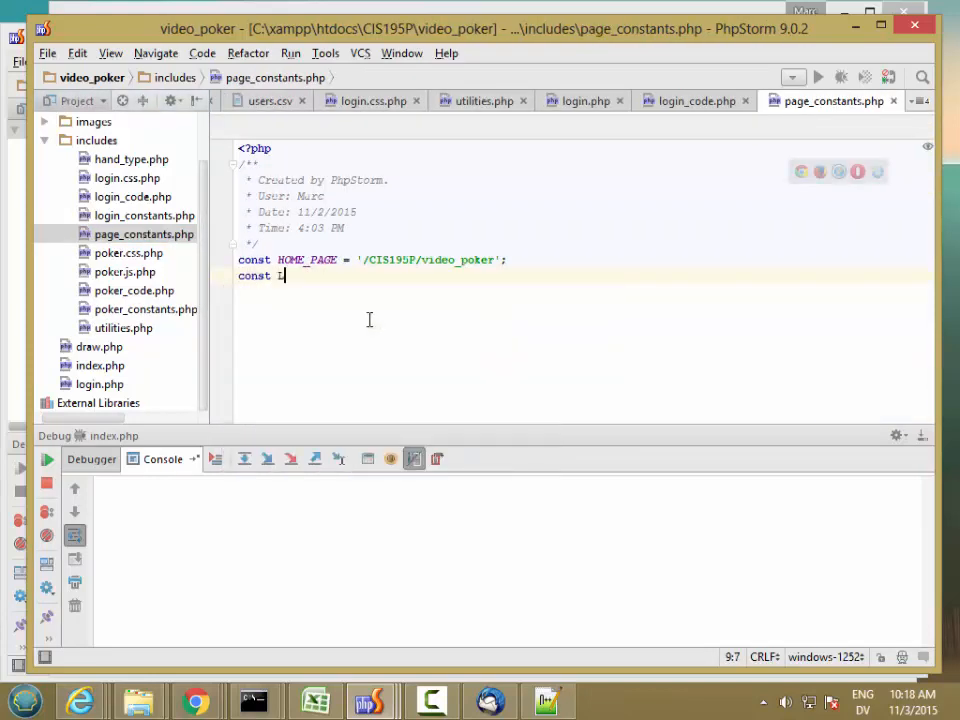
text(LOGIN_PAGE)
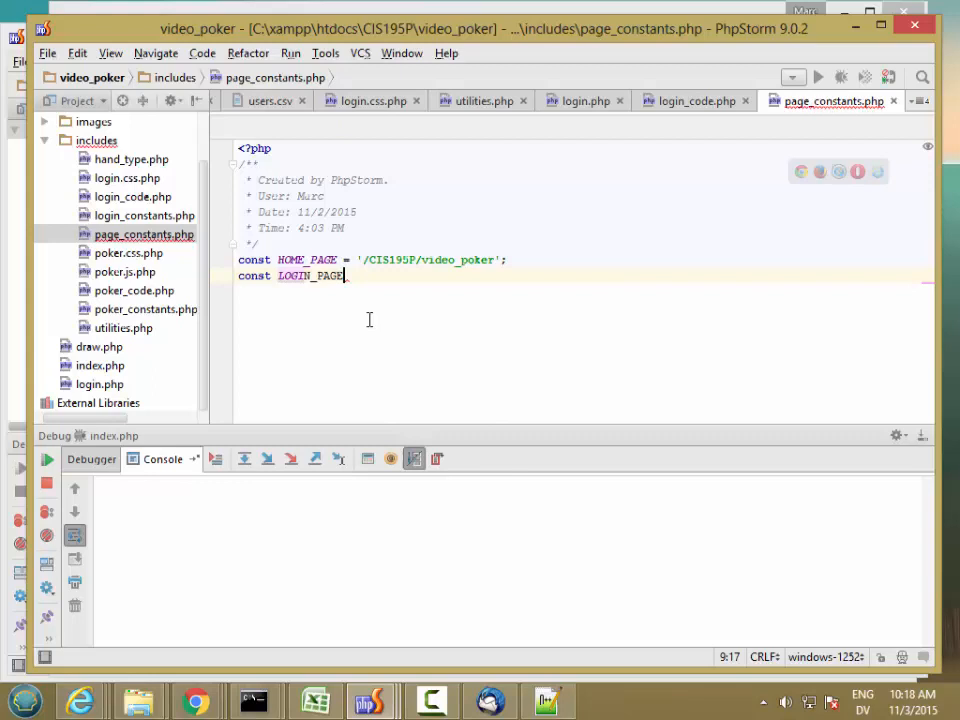
text(= '/CIS195P/video_poker/login.php';)
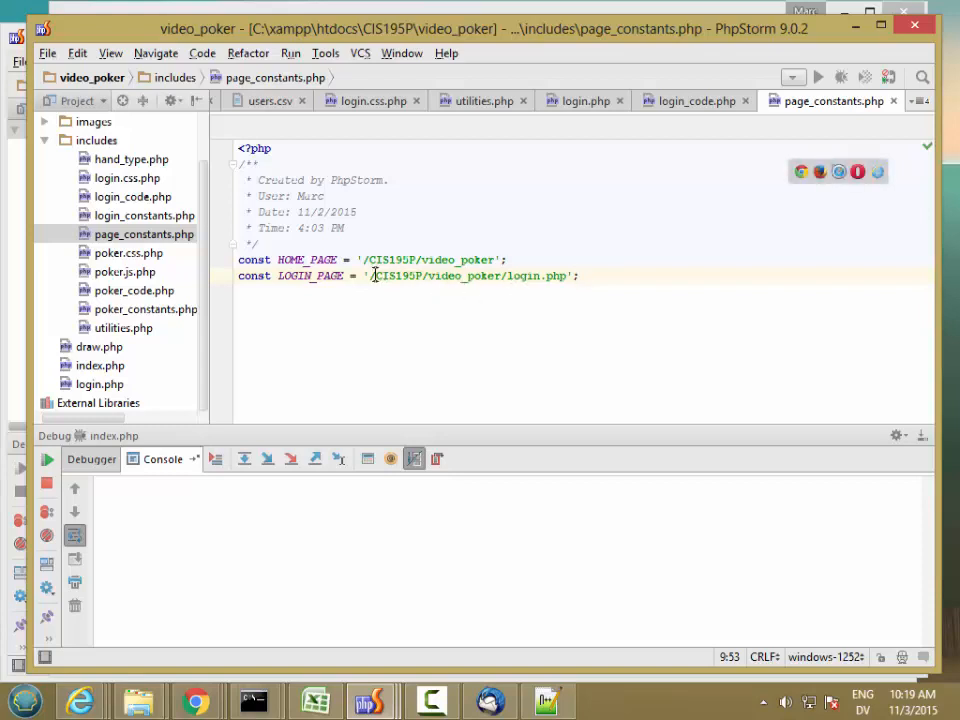
double_click(438, 276)
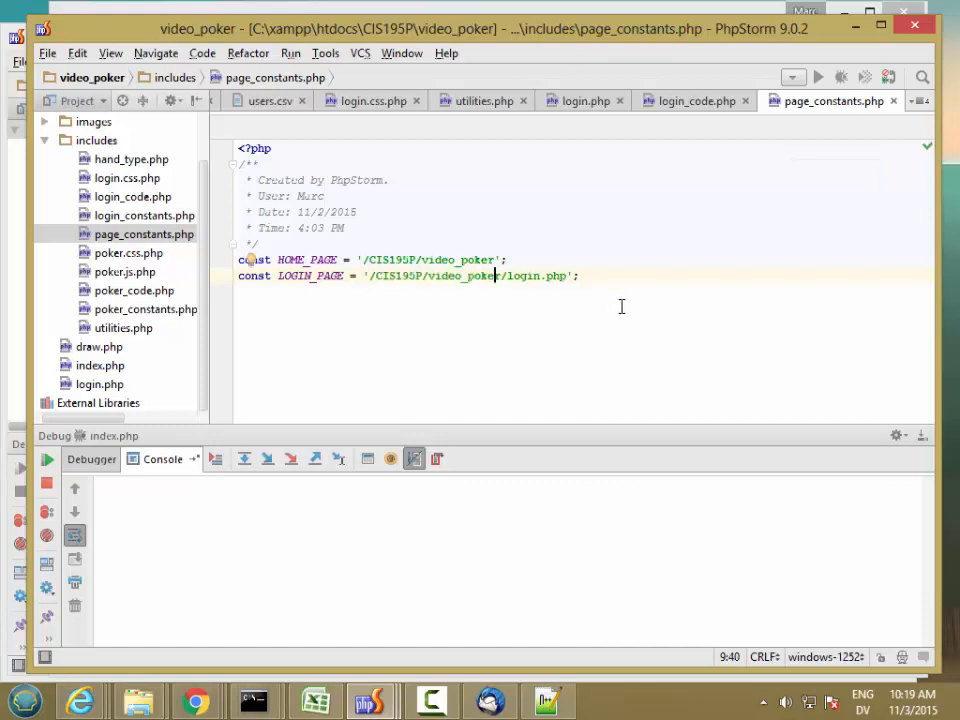
key(Return)
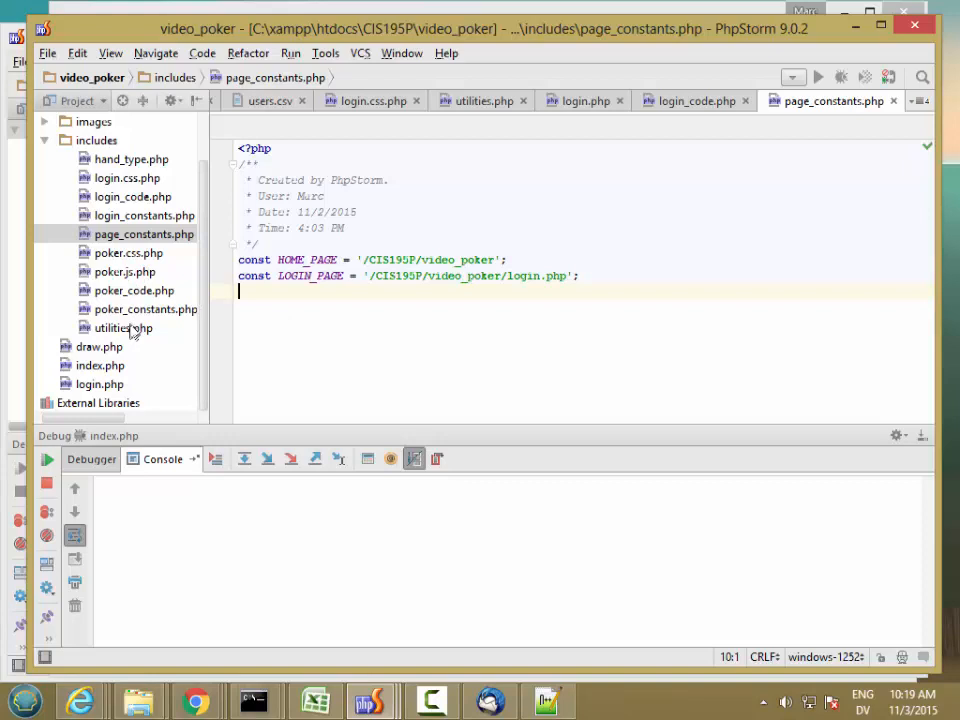
click(482, 100)
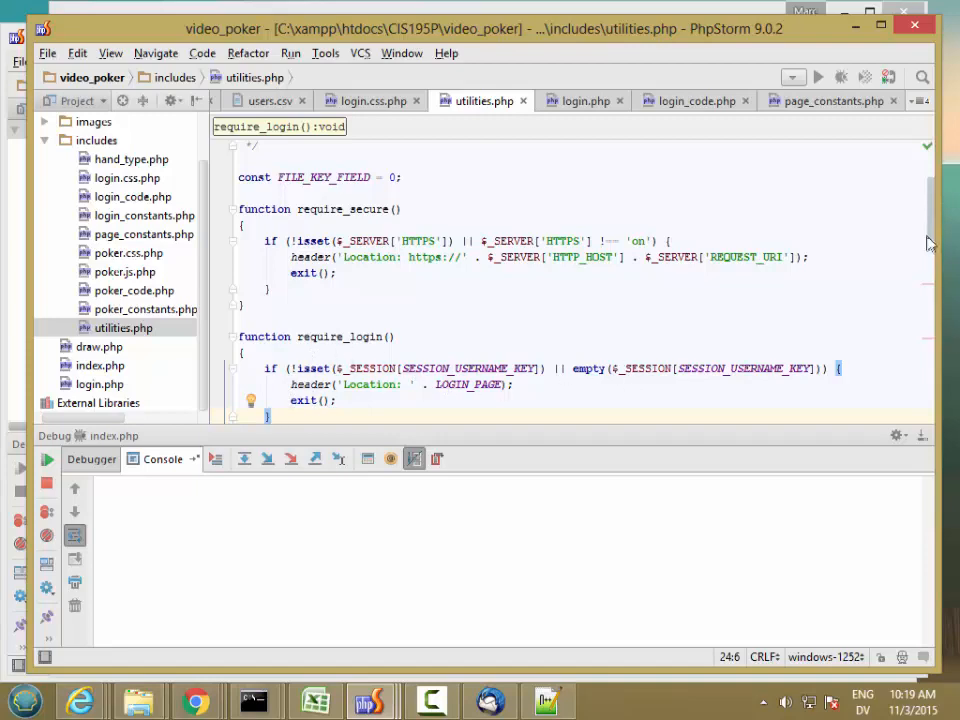
Review require_login() in utilities.php, then return to index.php.
scroll(down, 3)
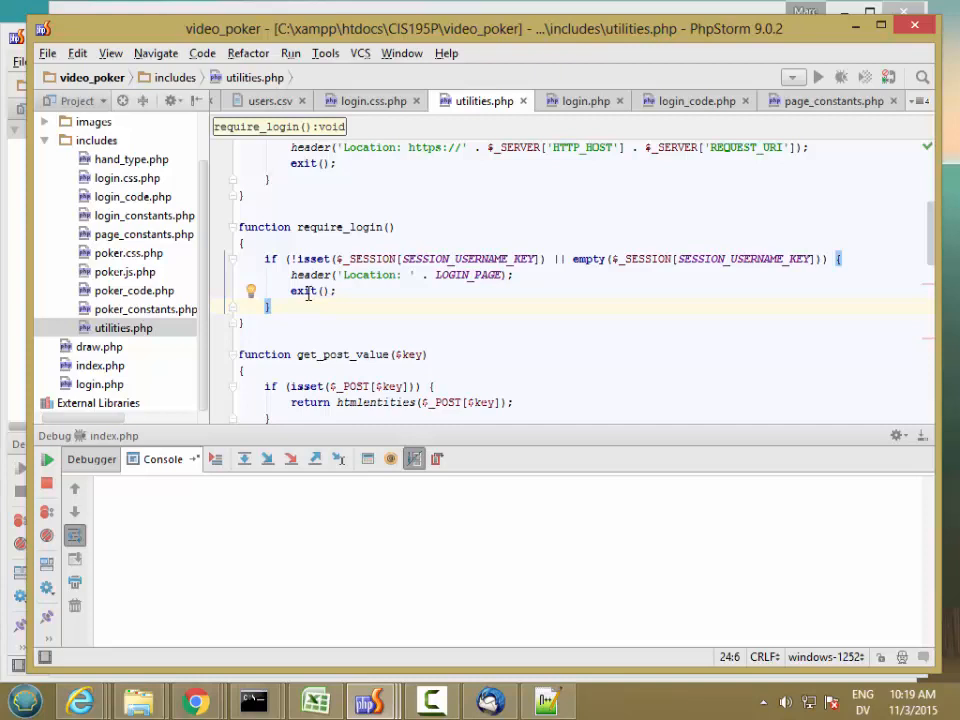
mouse_move(304, 316)
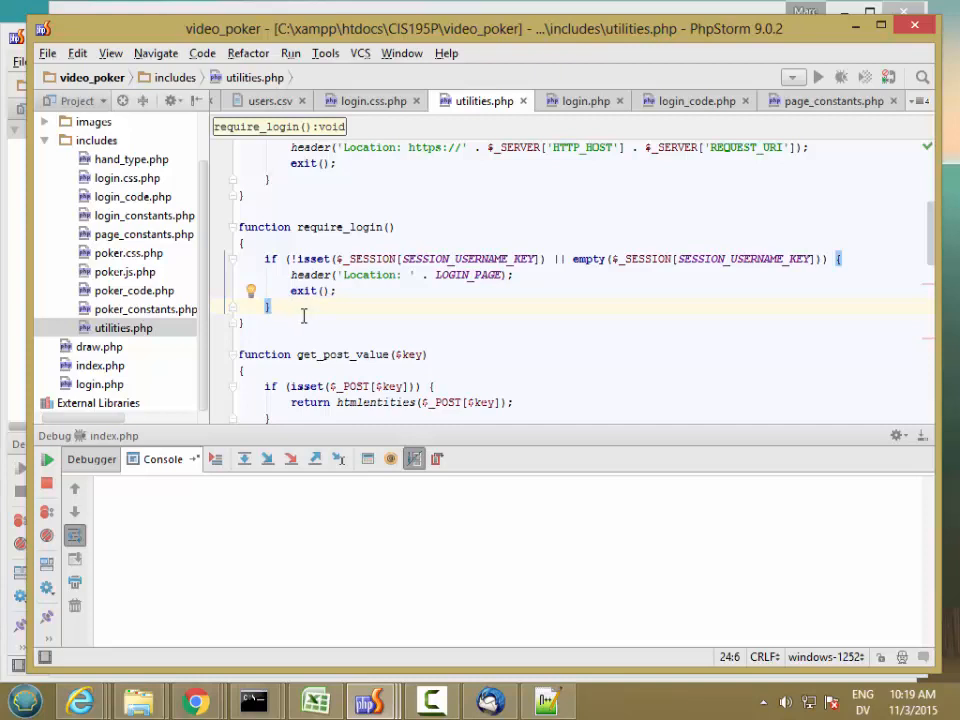
click(850, 100)
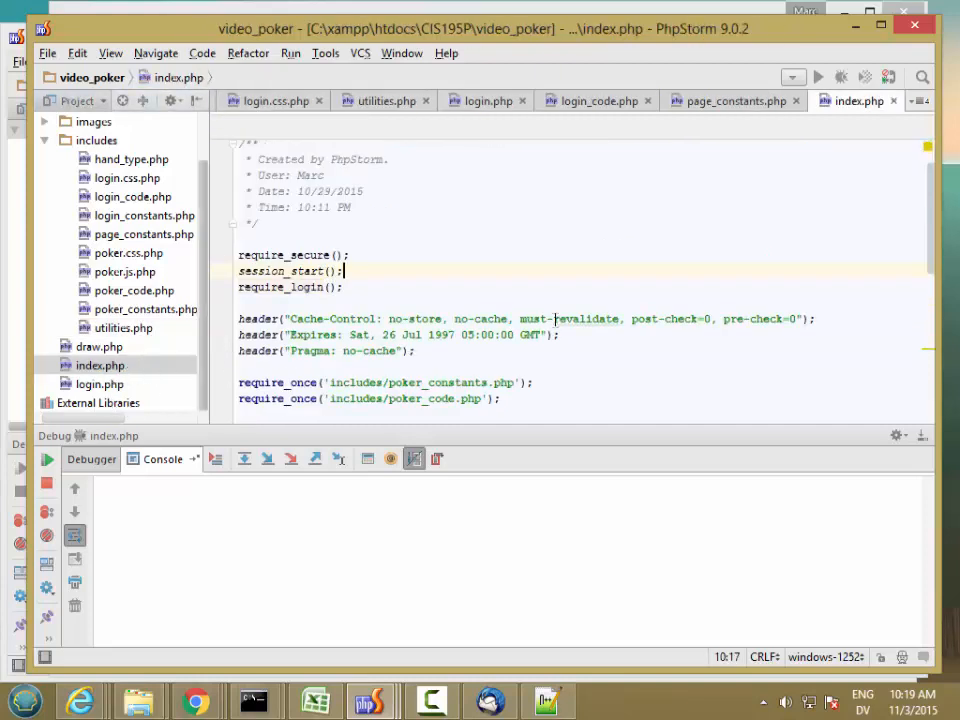
Add require_once lines for page_constants.php, utilities.php and login_constants.php after the poker includes.
scroll(down, 3)
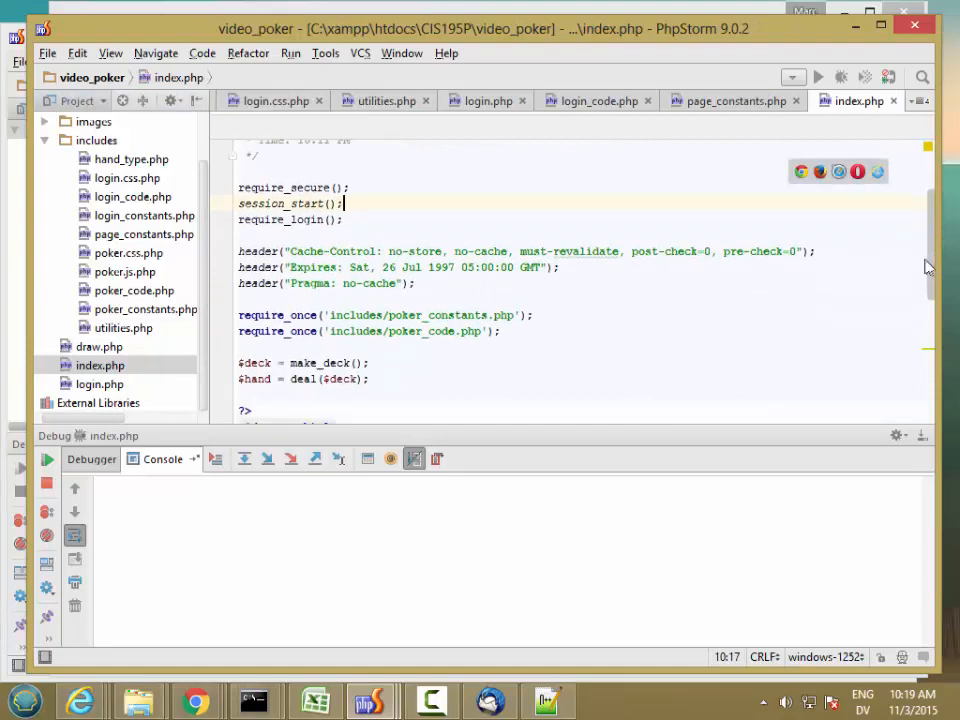
click(570, 340)
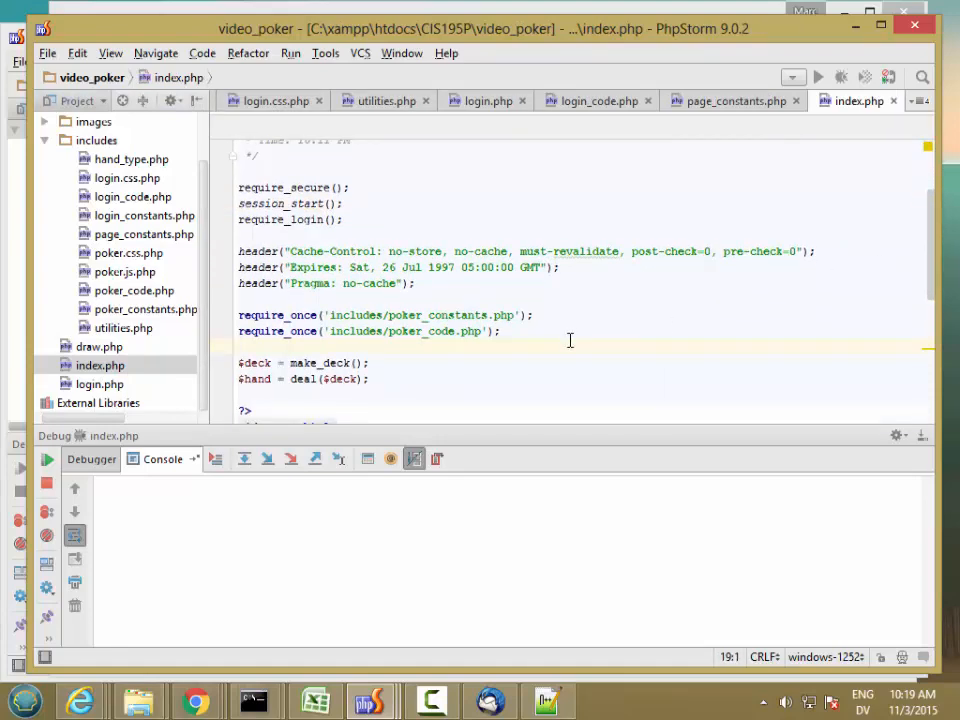
text(require_once('includes/page_constants.php)
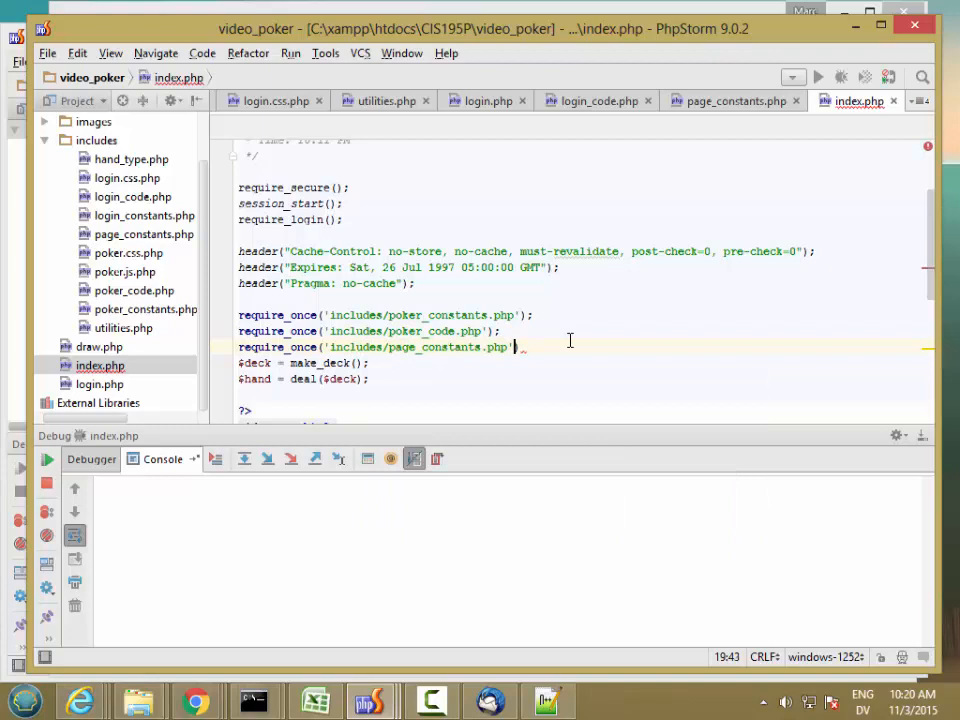
text(re)
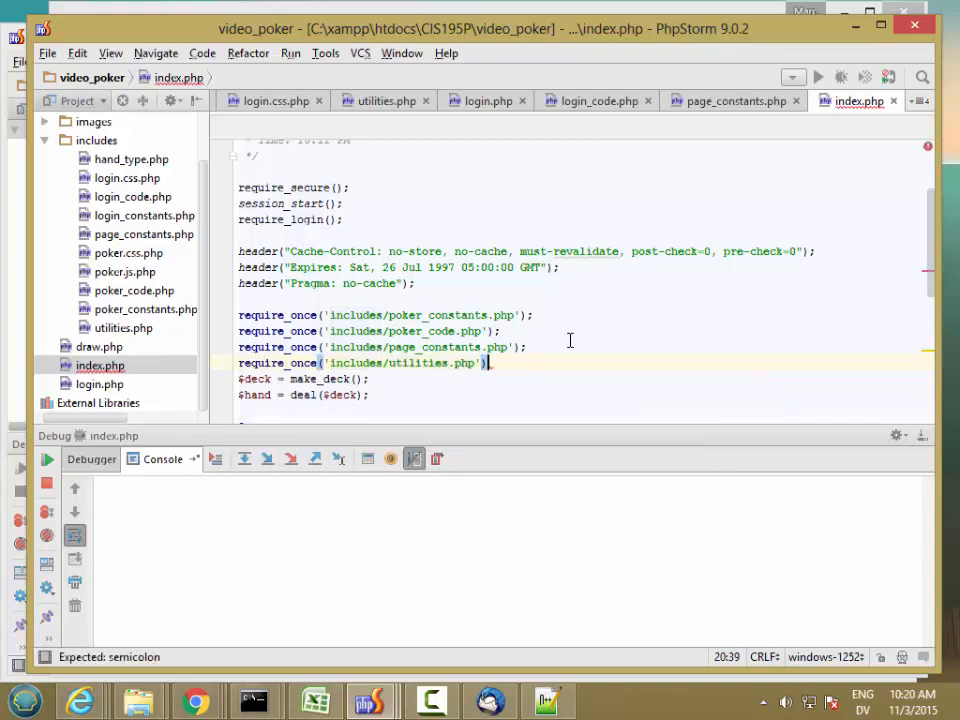
key(Return)
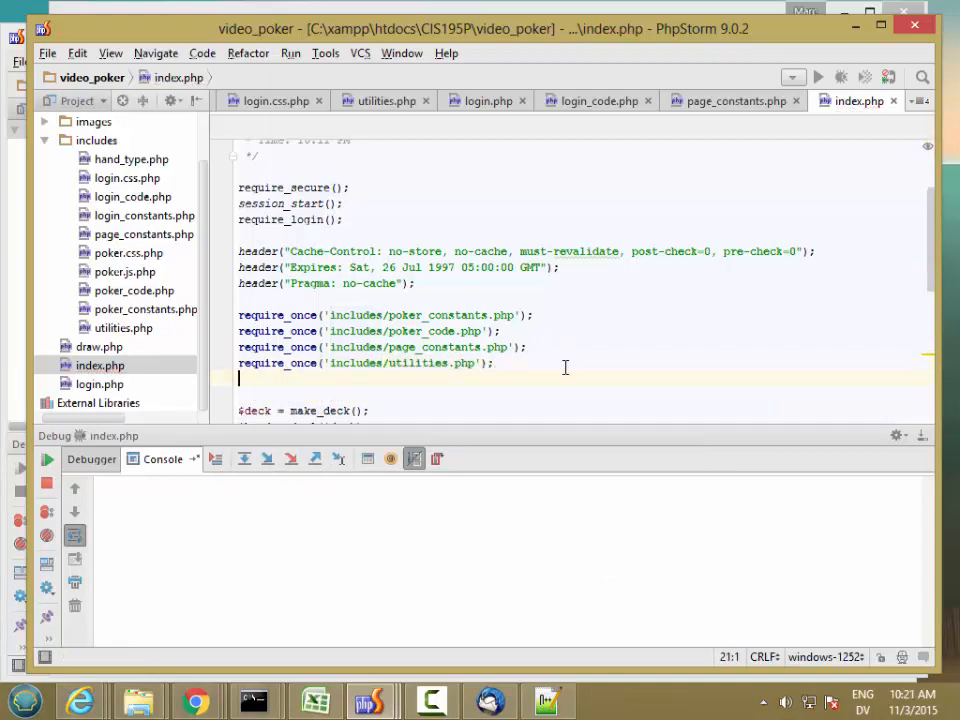
text(require_once('includes/login_constants.php)
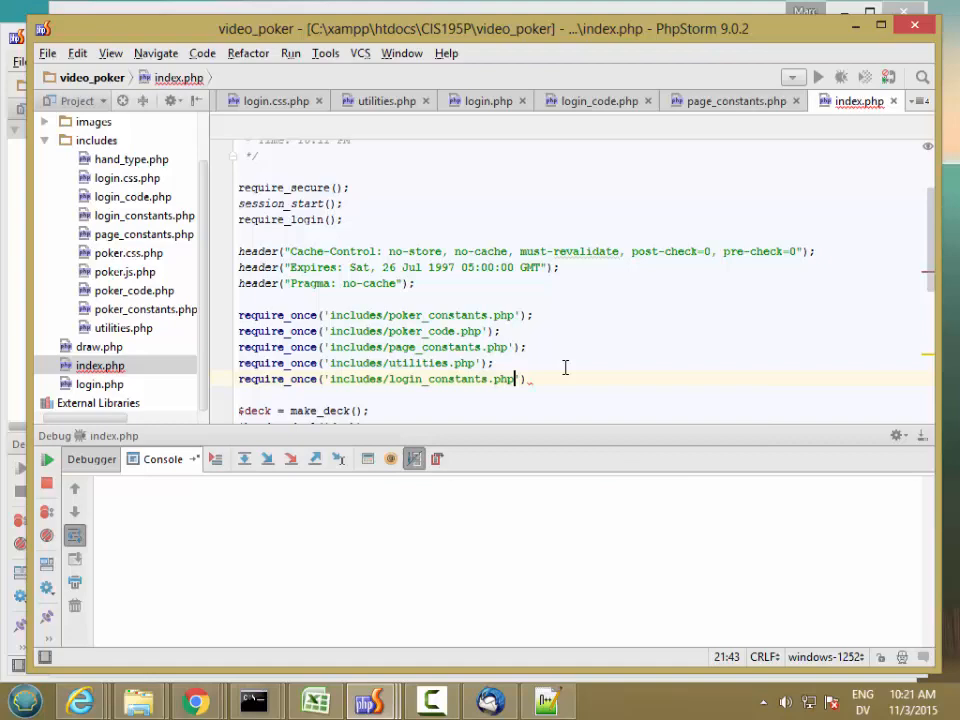
text();)
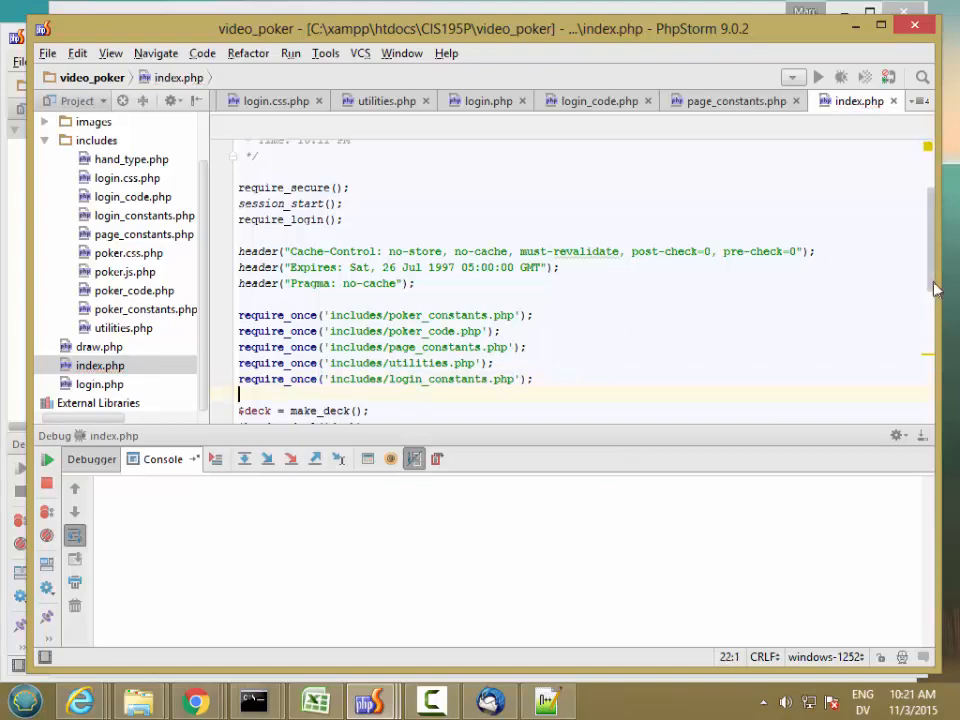
scroll(down, 3)
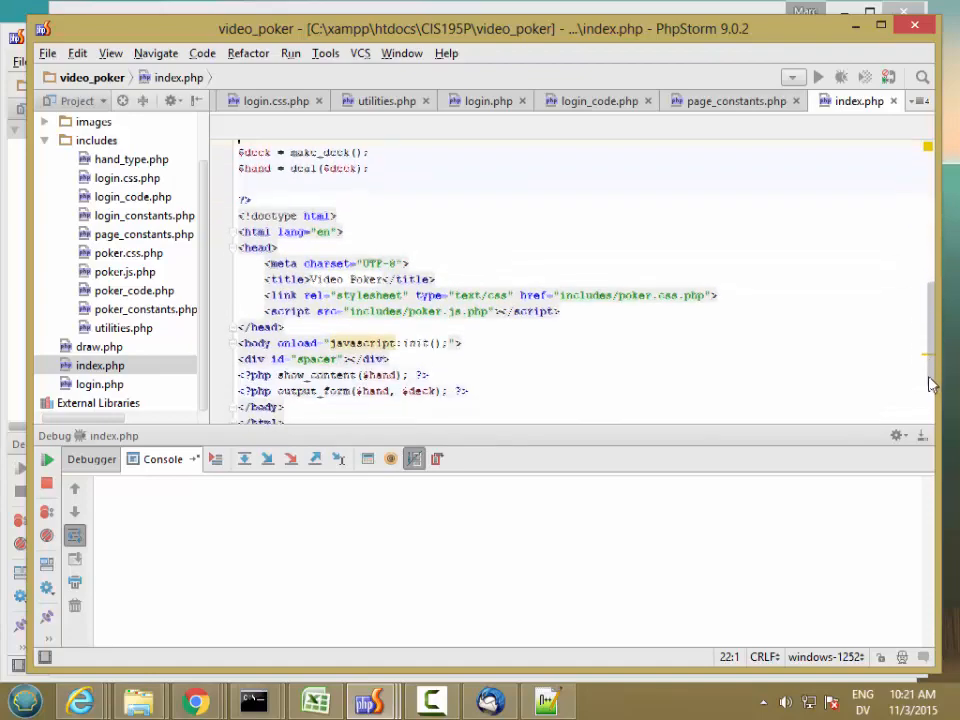
scroll(up, 3)
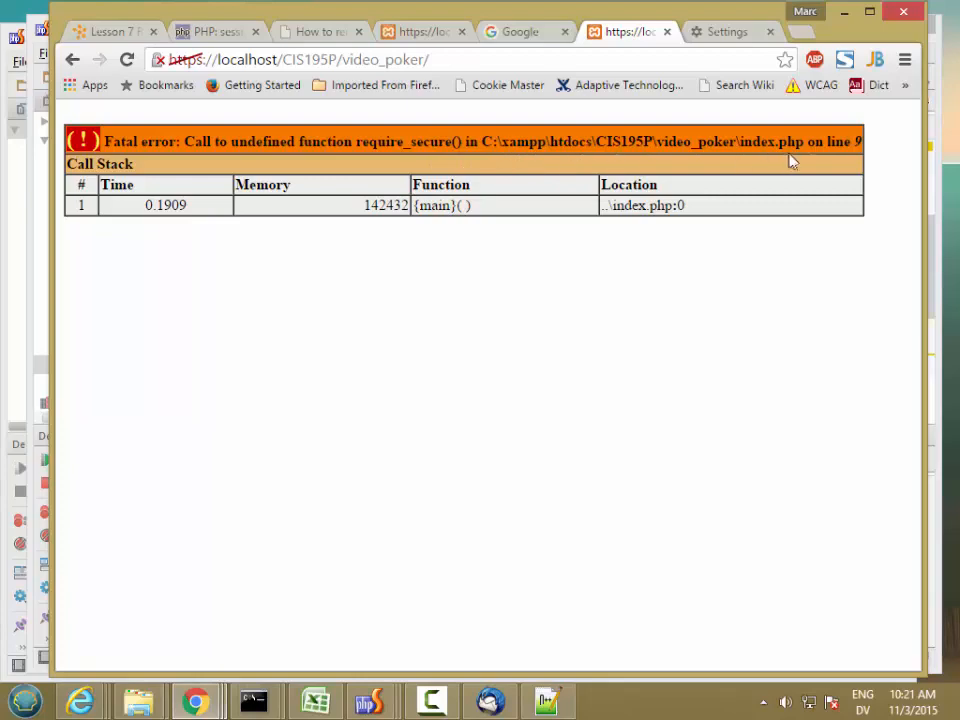
Return from Chrome's undefined require_secure() error to the index.php editor.
click(372, 700)
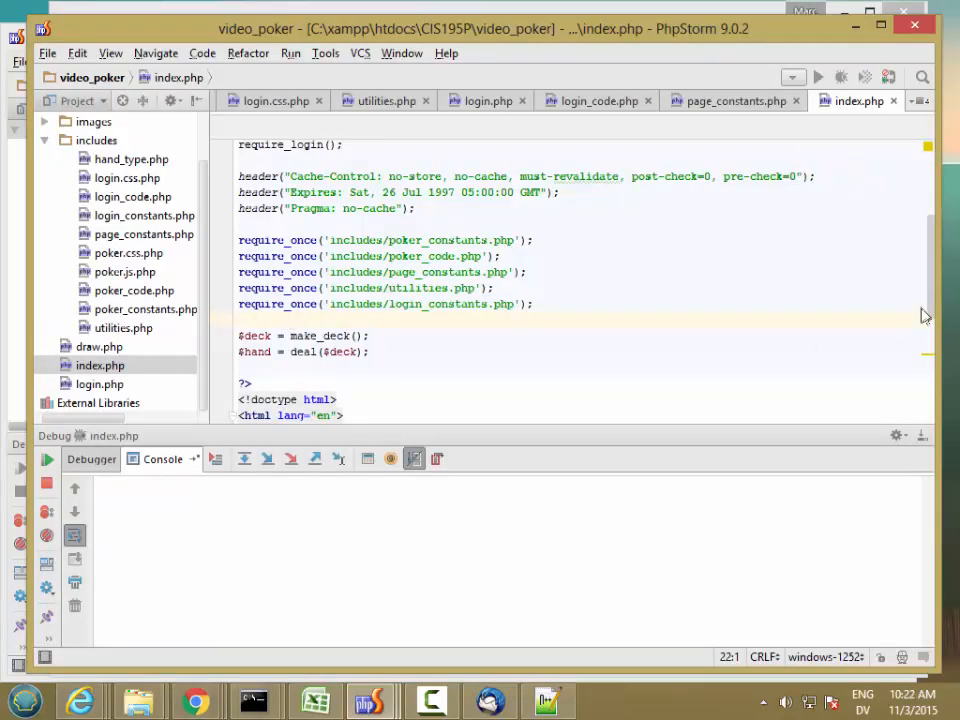
Move the five require_once lines above require_secure(), then switch to Chrome to retest.
scroll(up, 3)
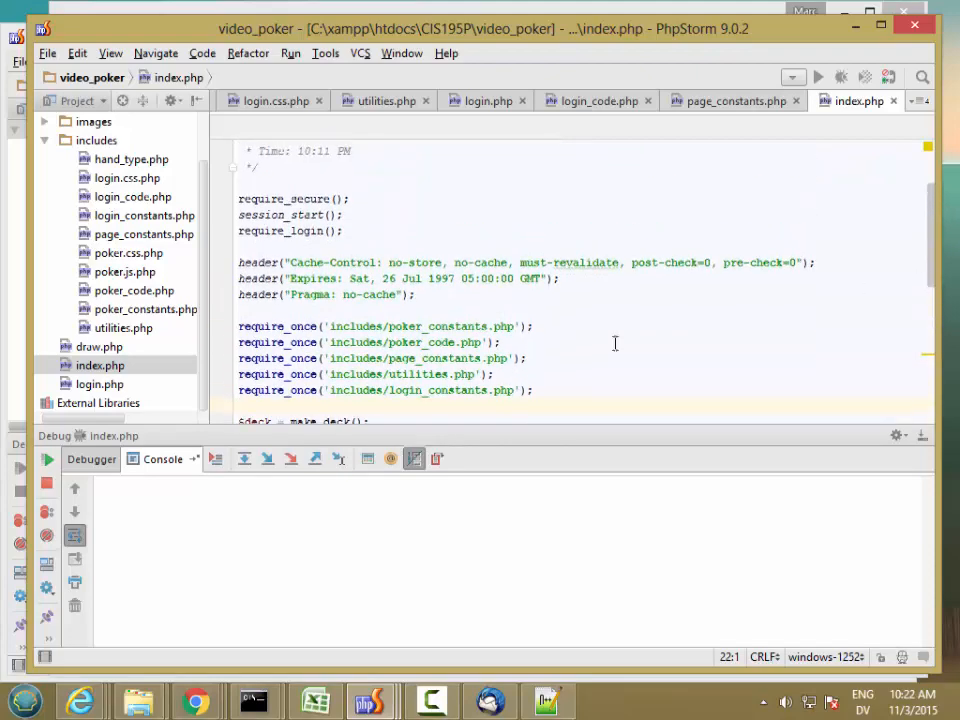
drag(240, 326, 536, 390)
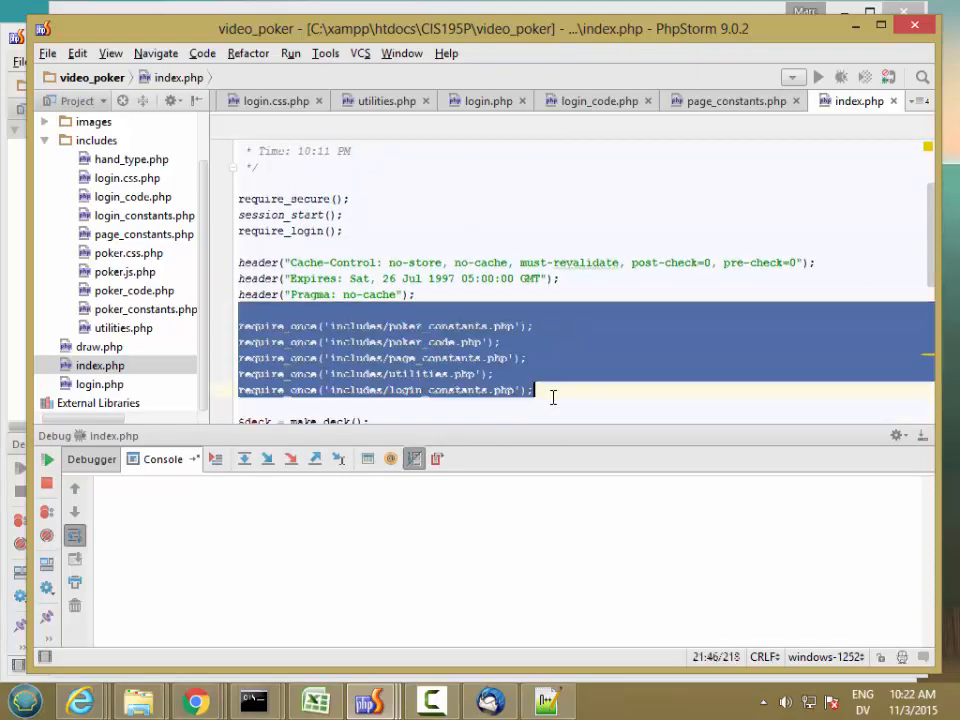
key(Delete)
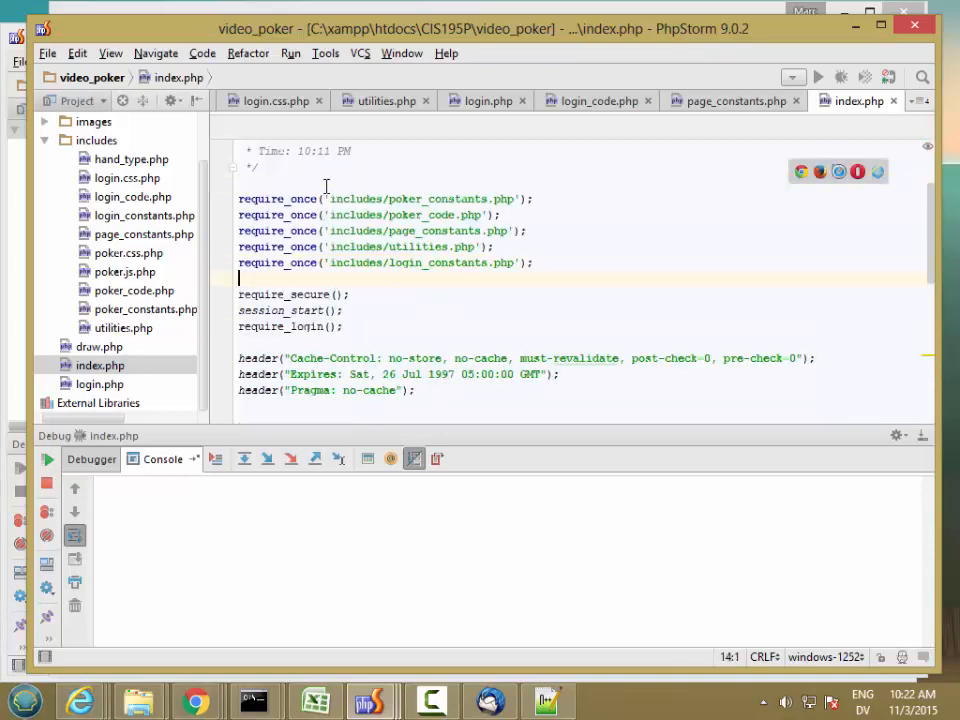
click(418, 390)
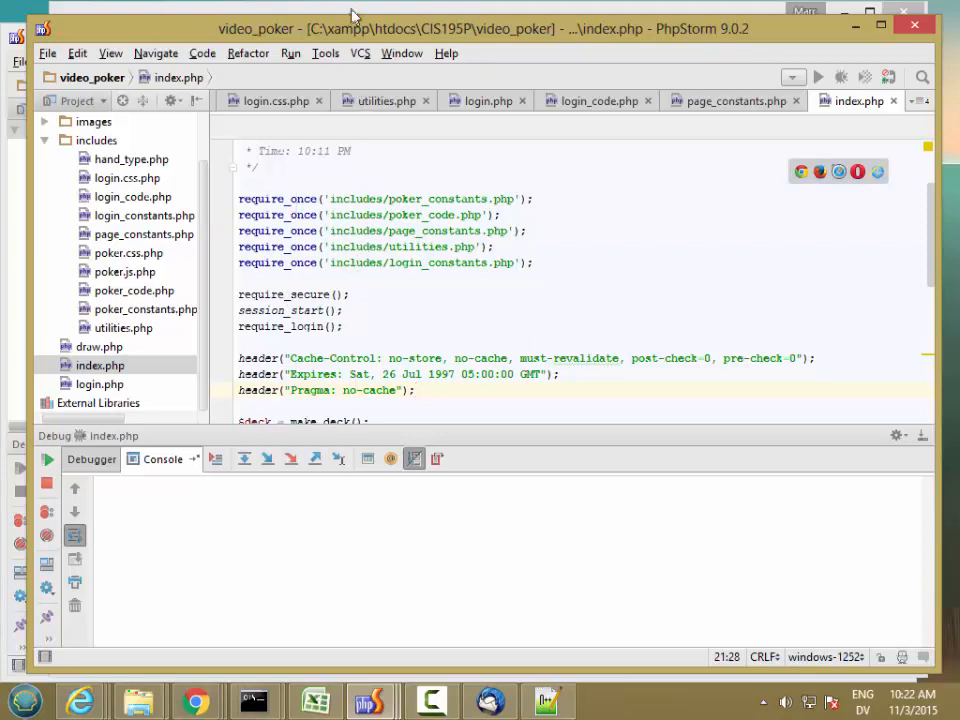
click(196, 700)
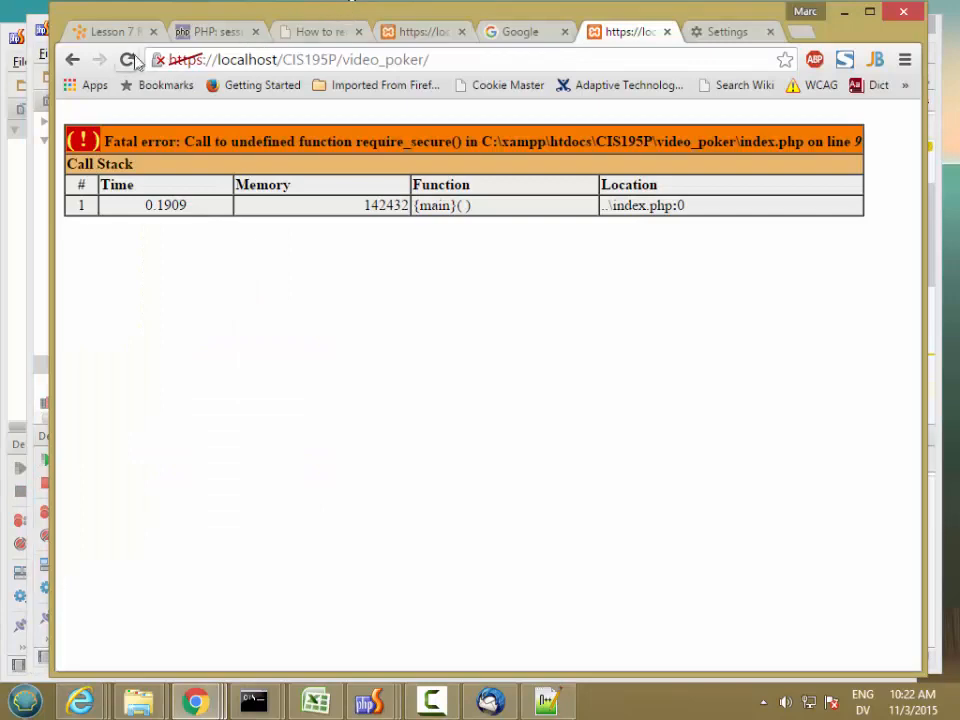
Reload the video poker page twice until it shows a dealt five-card hand with a Draw button.
click(128, 60)
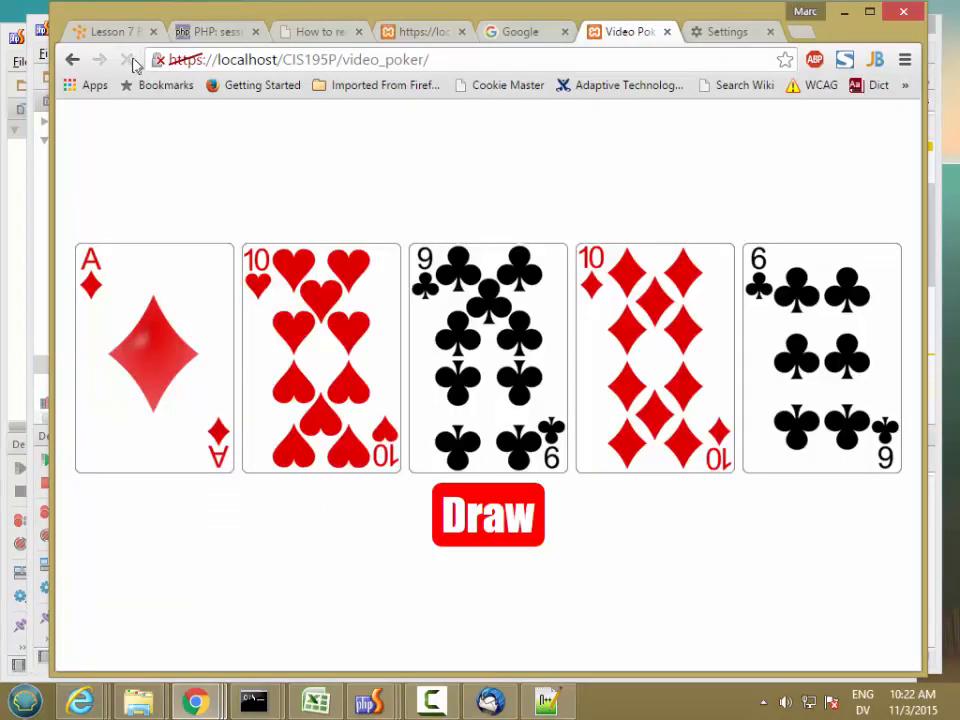
click(126, 60)
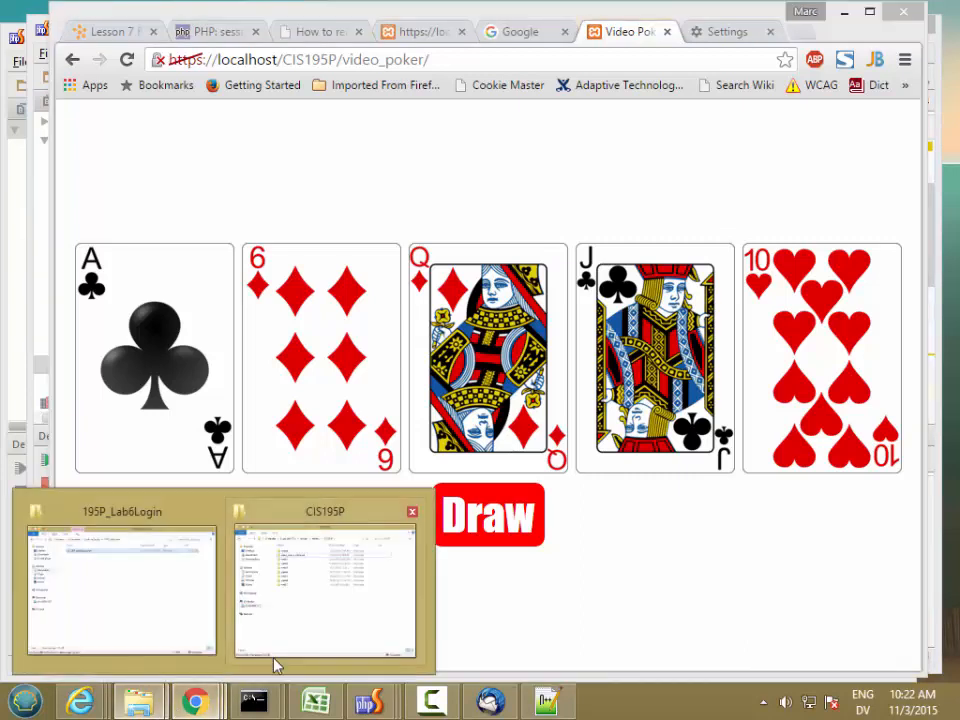
Navigate the CIS195P Explorer window up to xampp and into its tmp folder of session files.
click(324, 596)
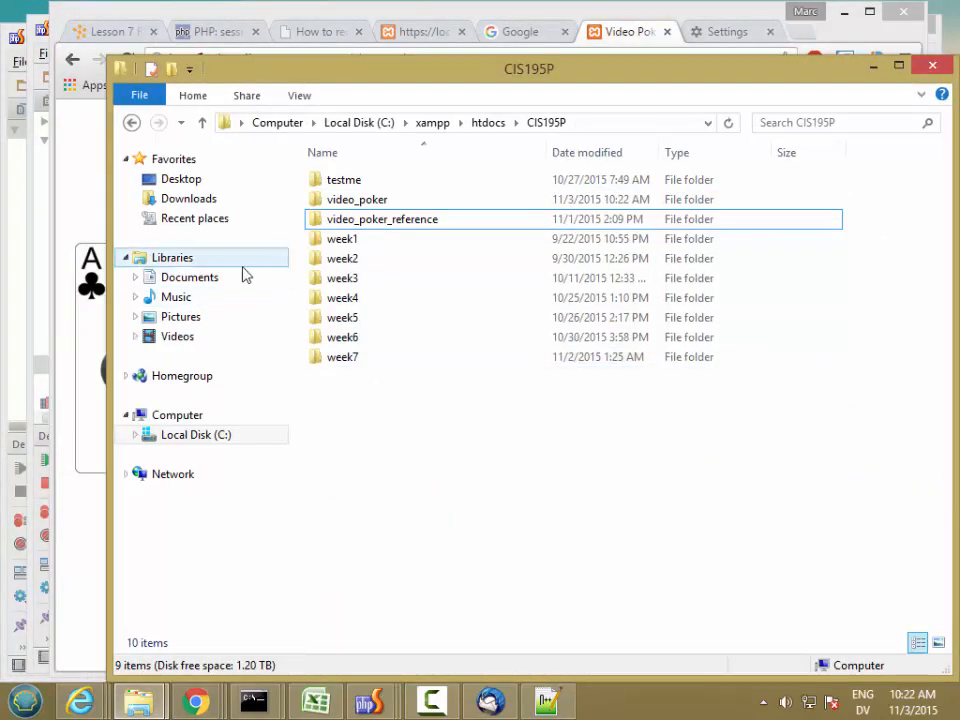
click(432, 122)
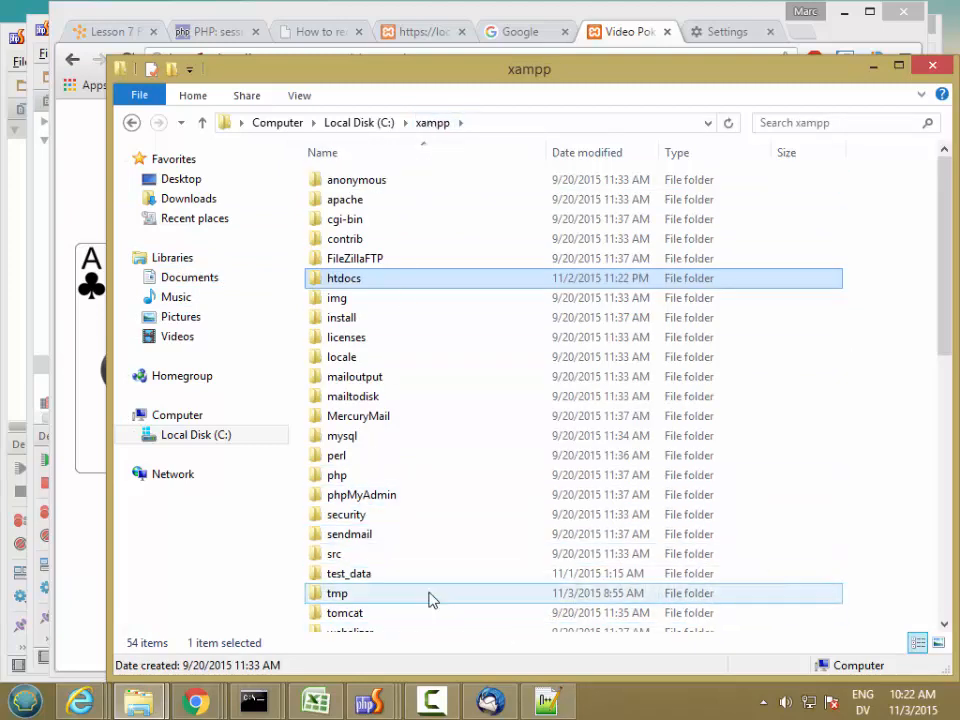
double_click(336, 592)
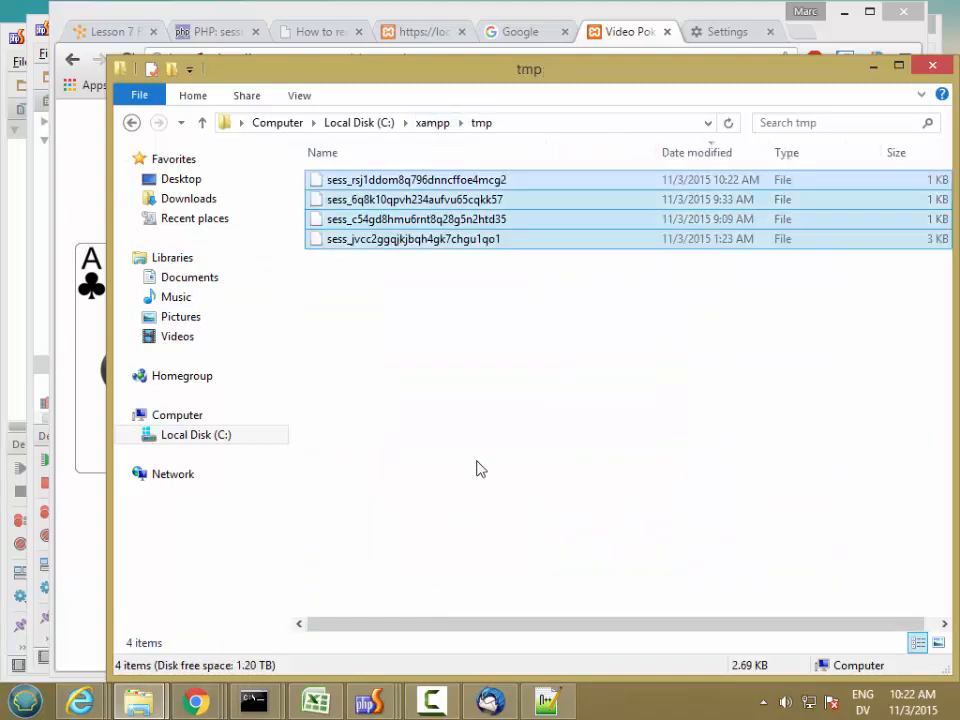